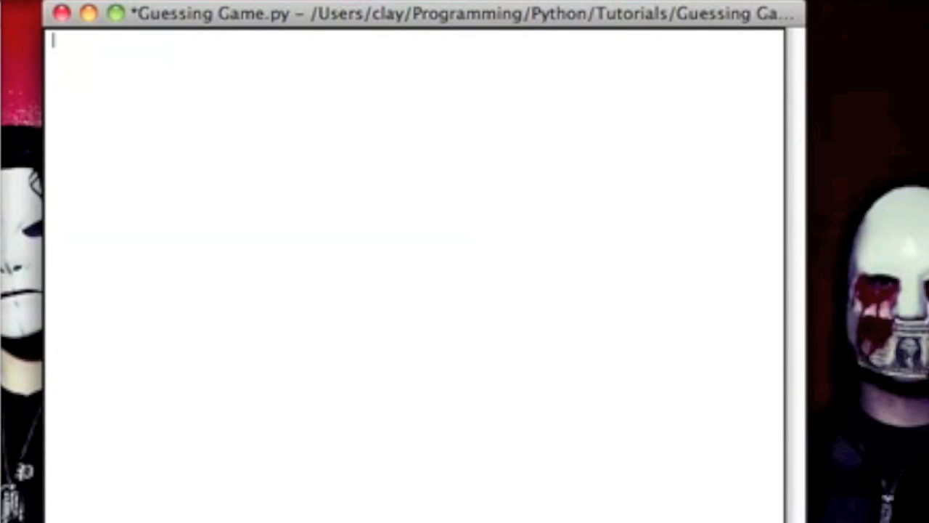
mouse_move(284, 33)
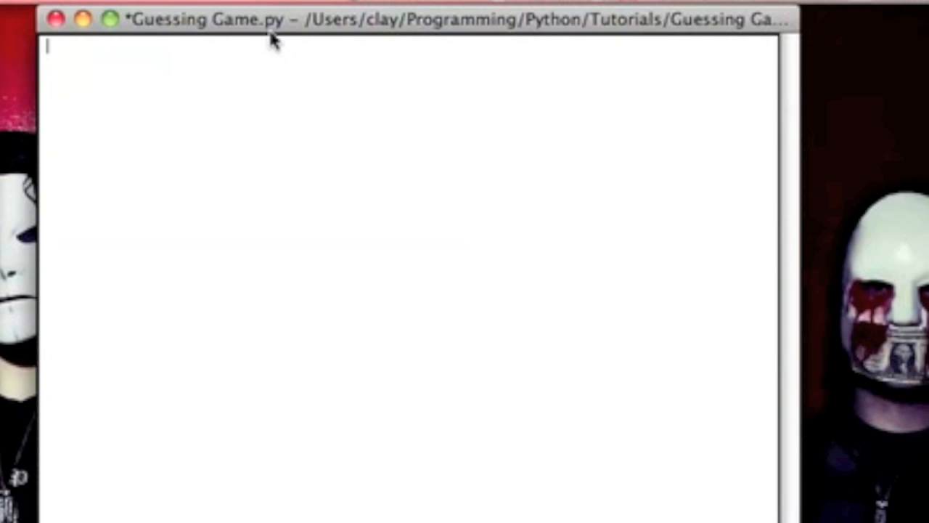
Write 'import random' and 'answer = random.randint(1,10)' at the top of the script.
type("import rand")
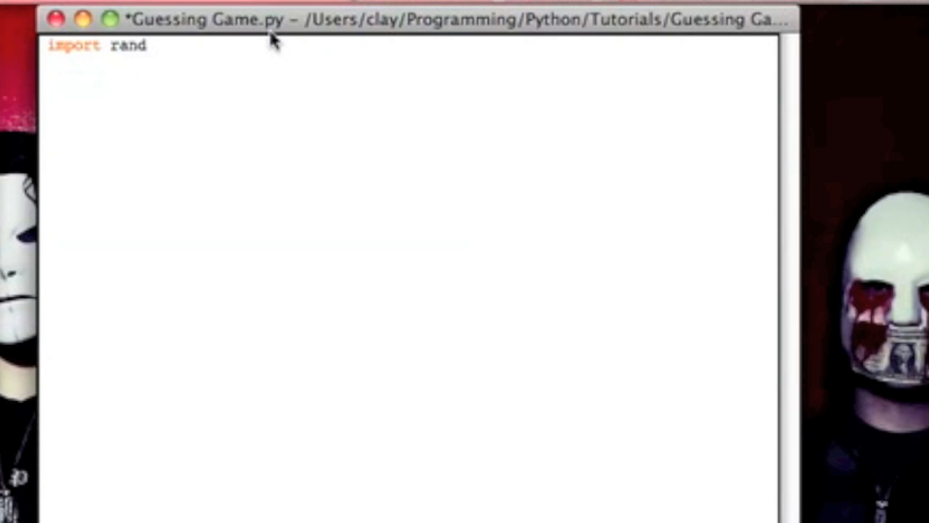
type("om")
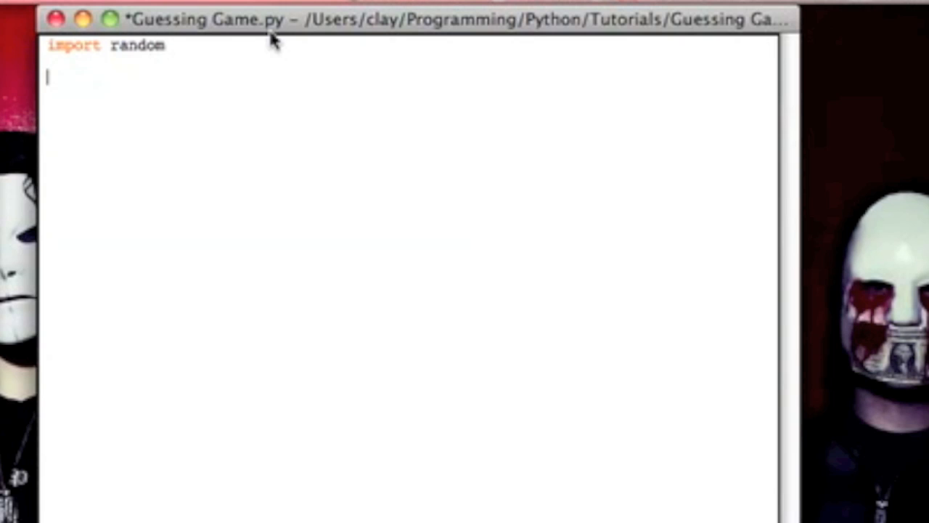
type("answer =")
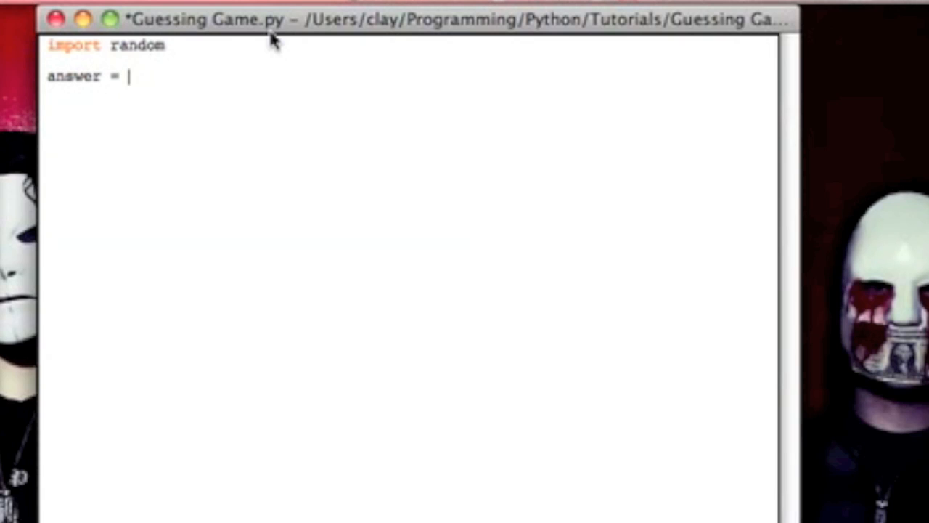
type("r")
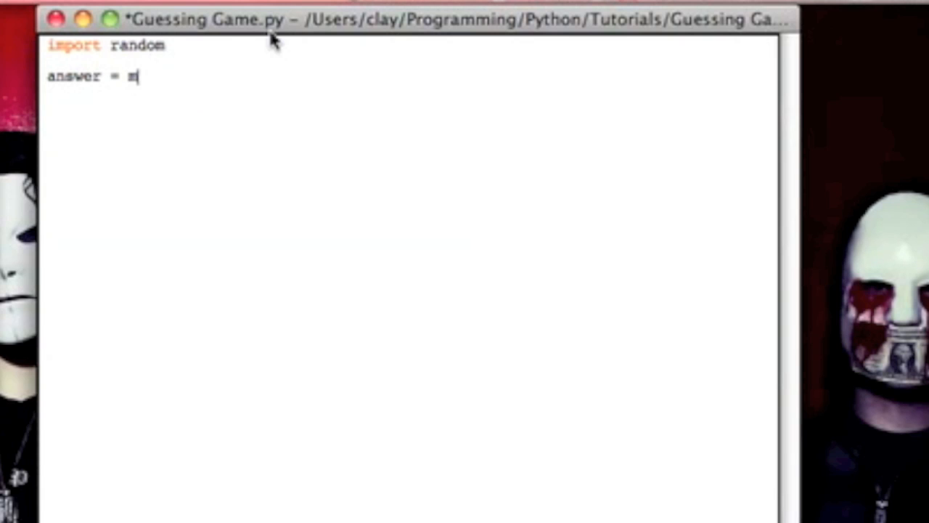
key("Backspace")
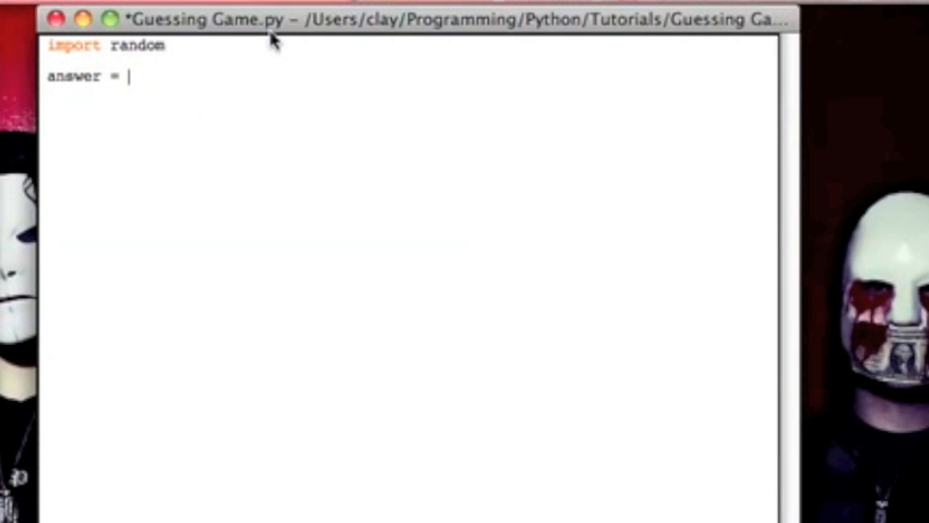
type("ran")
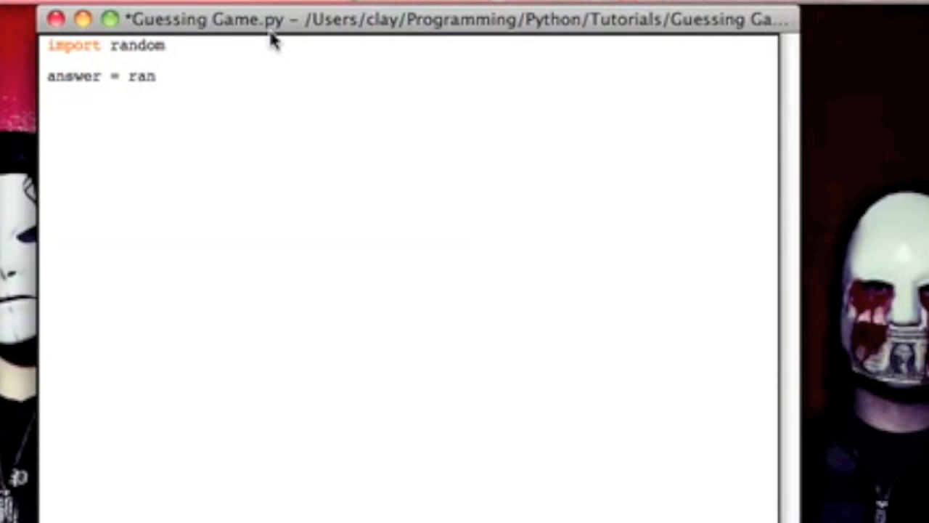
type("dom.")
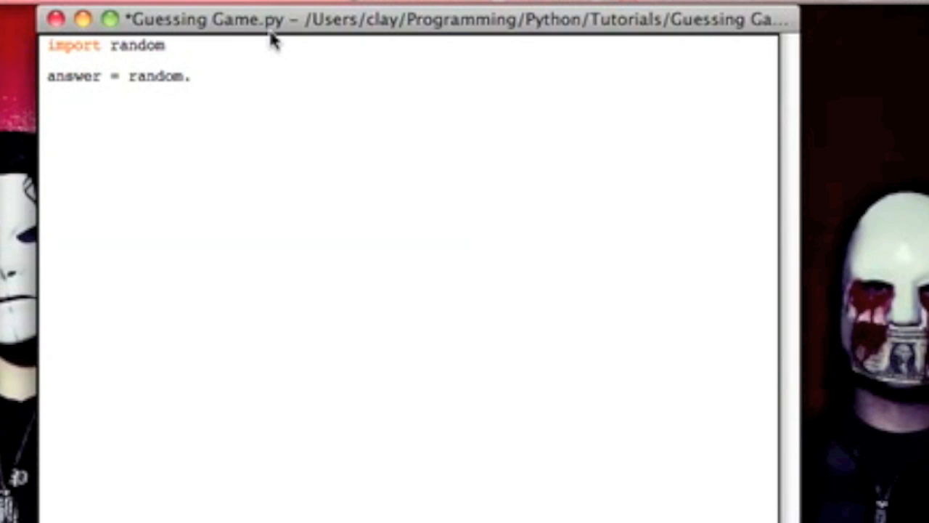
type("rand")
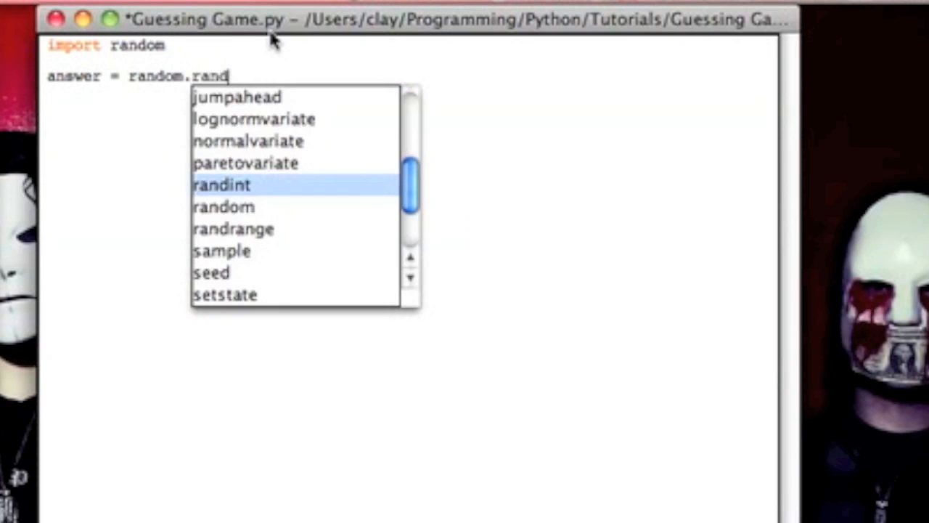
type("it")
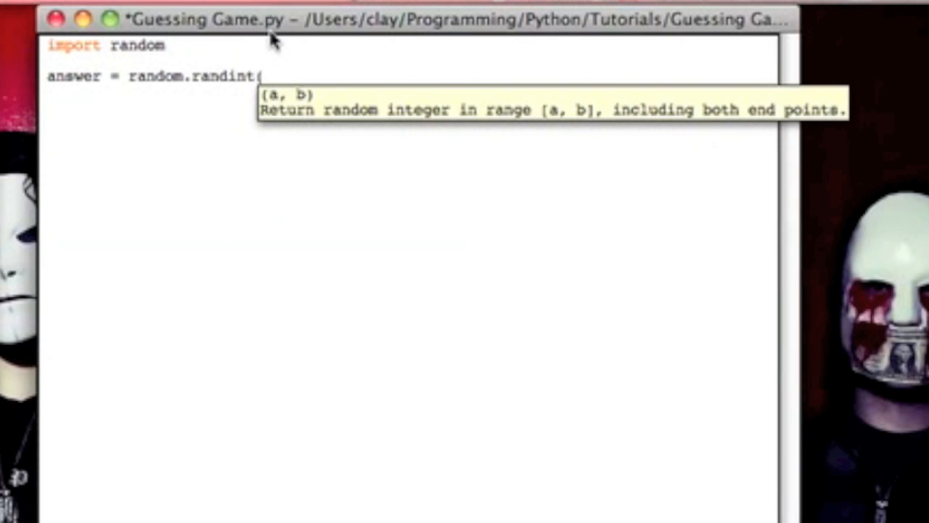
type("1")
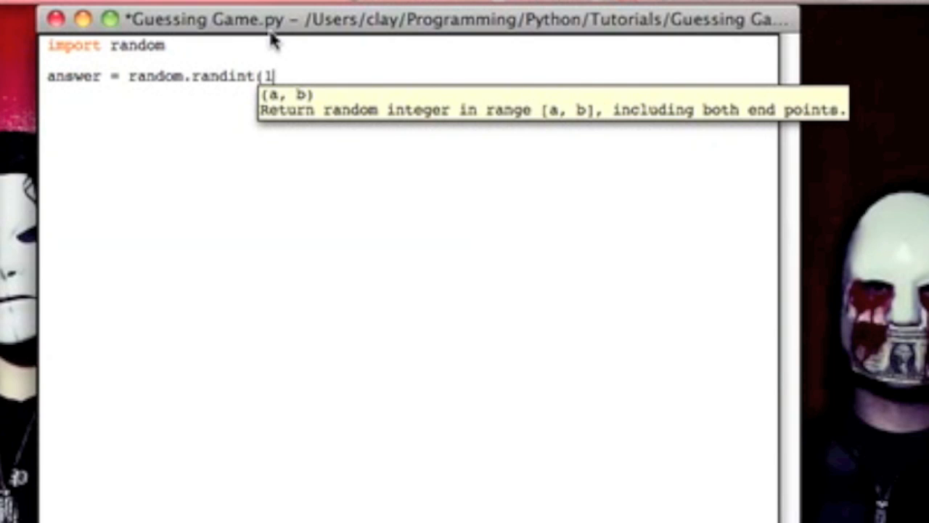
type(",10)")
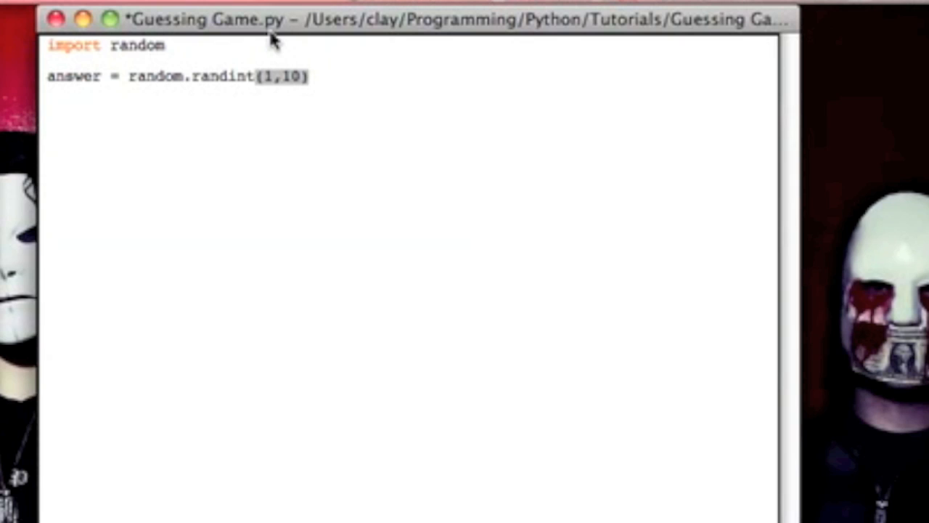
Add a 'while True:' loop whose body reads choice = int(raw_input("")), ending on a new indented line.
key("Return")
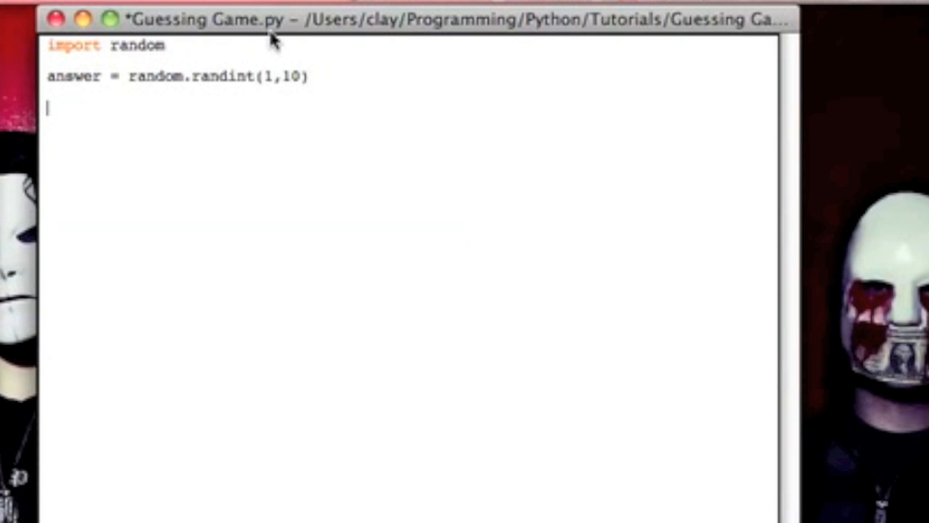
type("while True:")
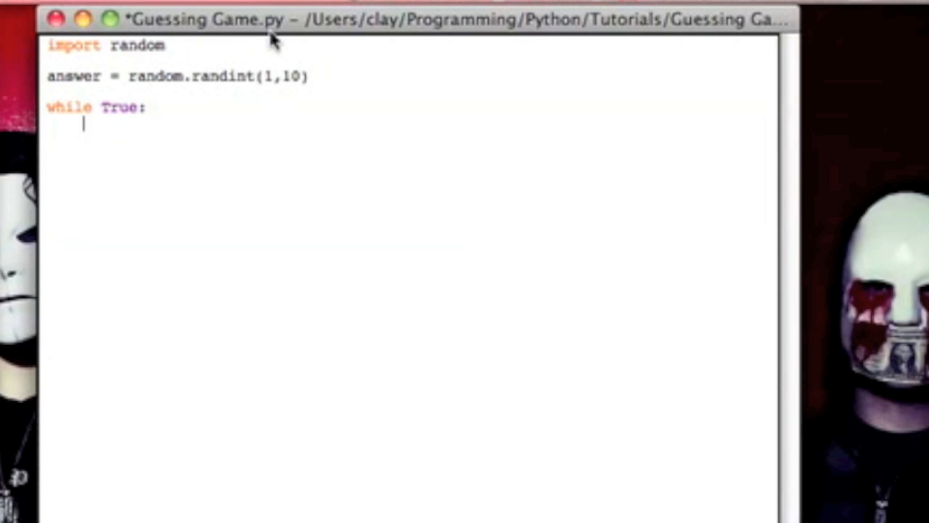
type("choice =")
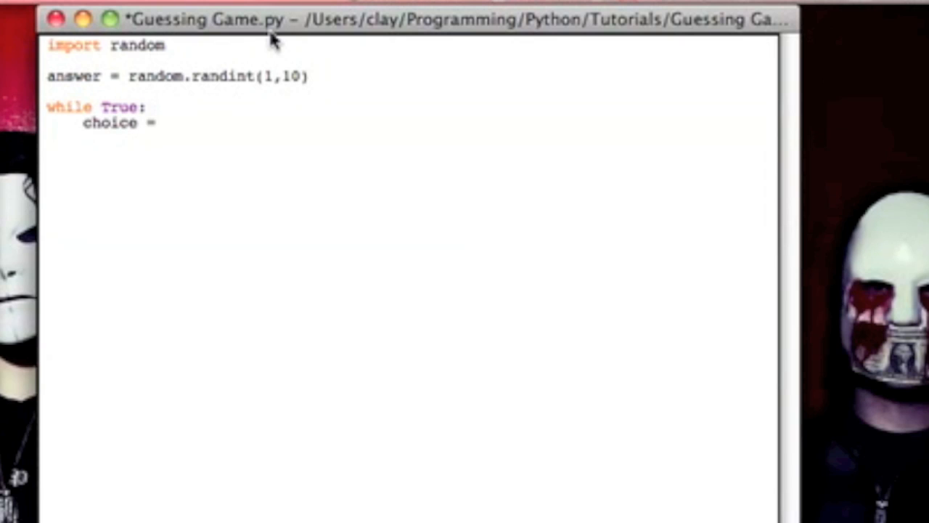
type("int")
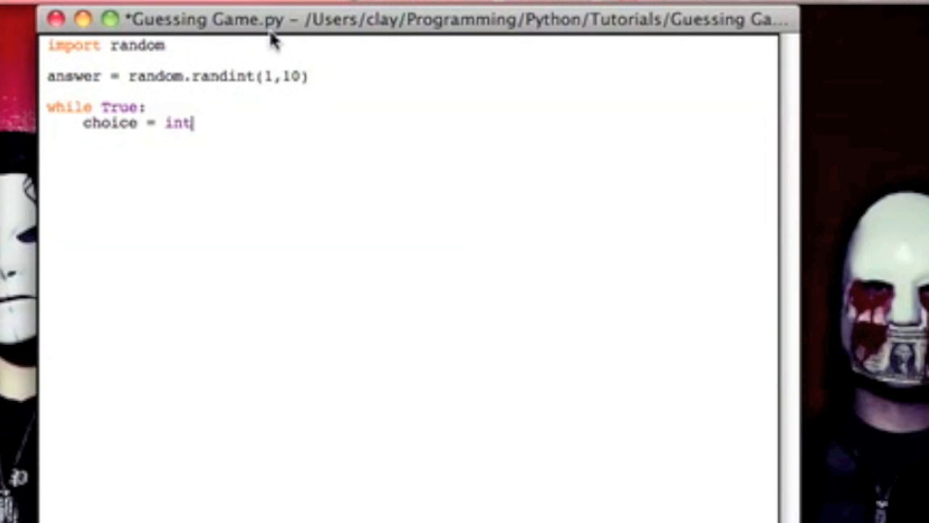
type("(raw")
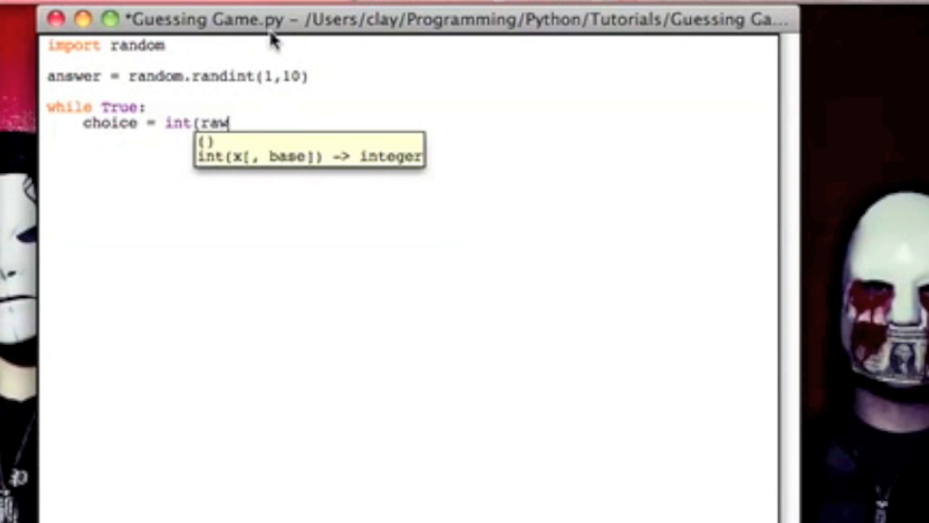
type("_input")
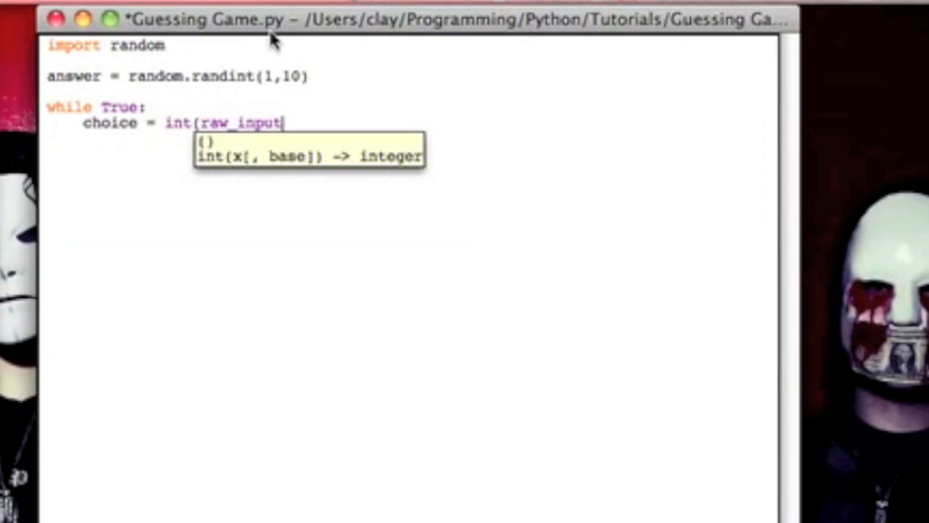
type("(\"\")")
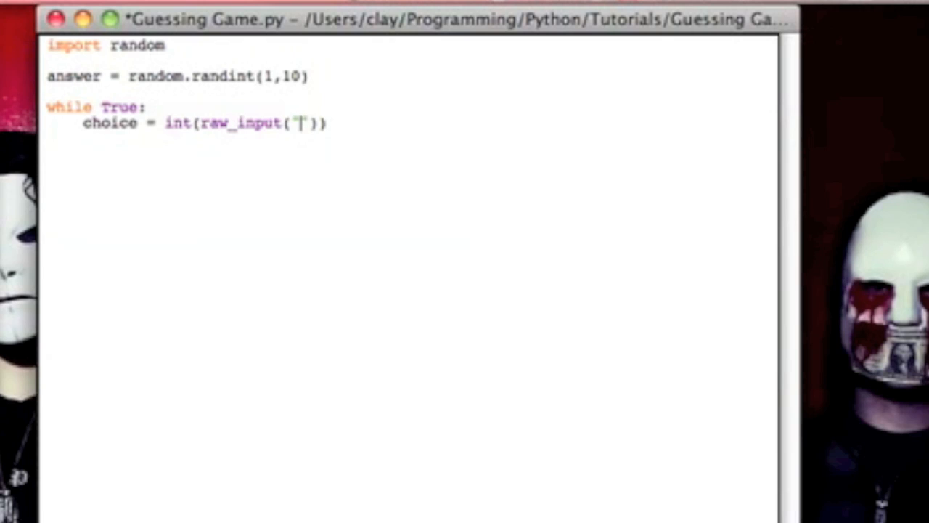
type("Type a")
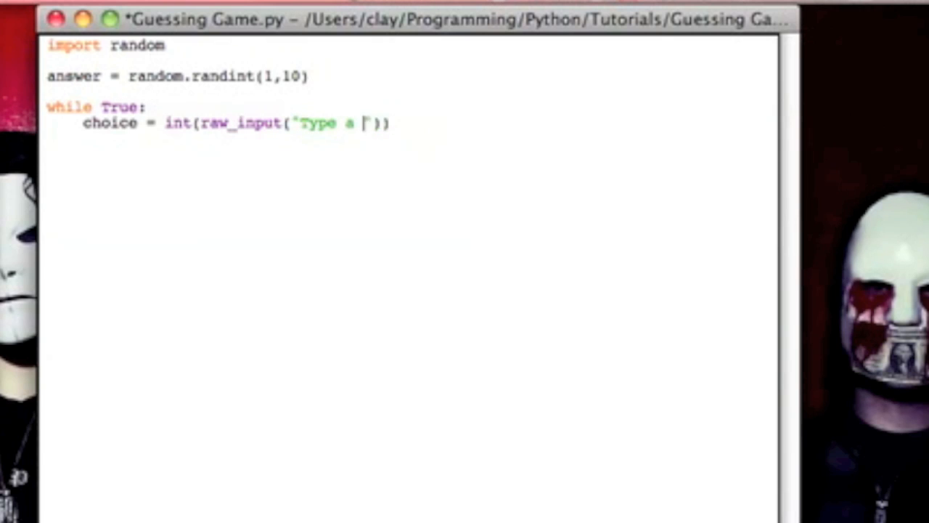
key("backspace")
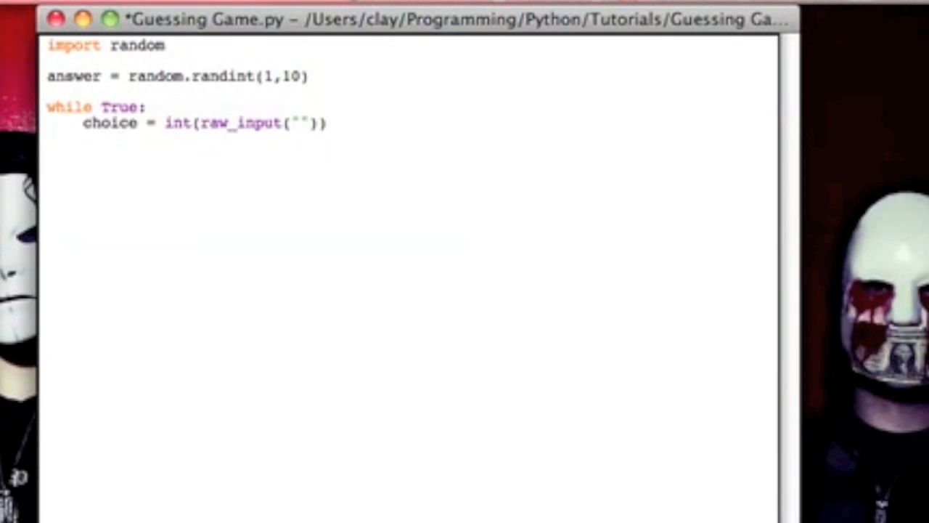
left_click(180, 123)
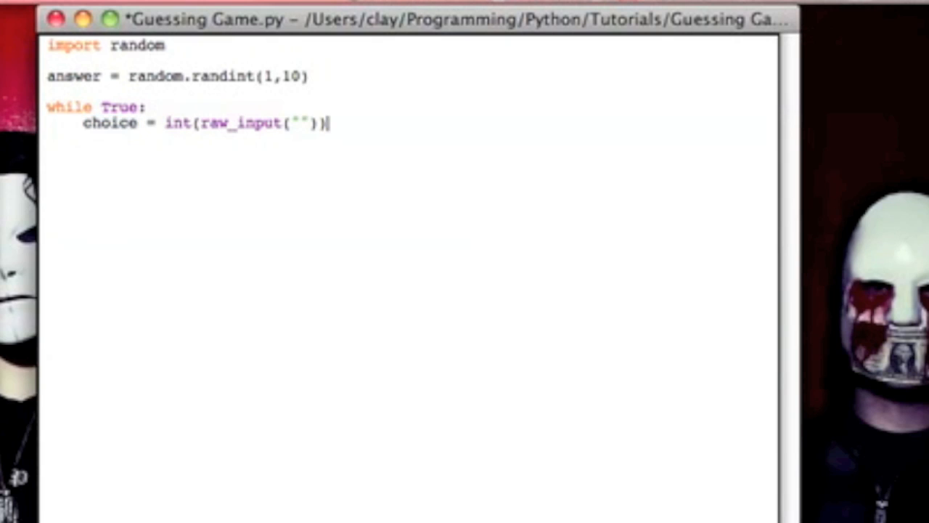
key("Return")
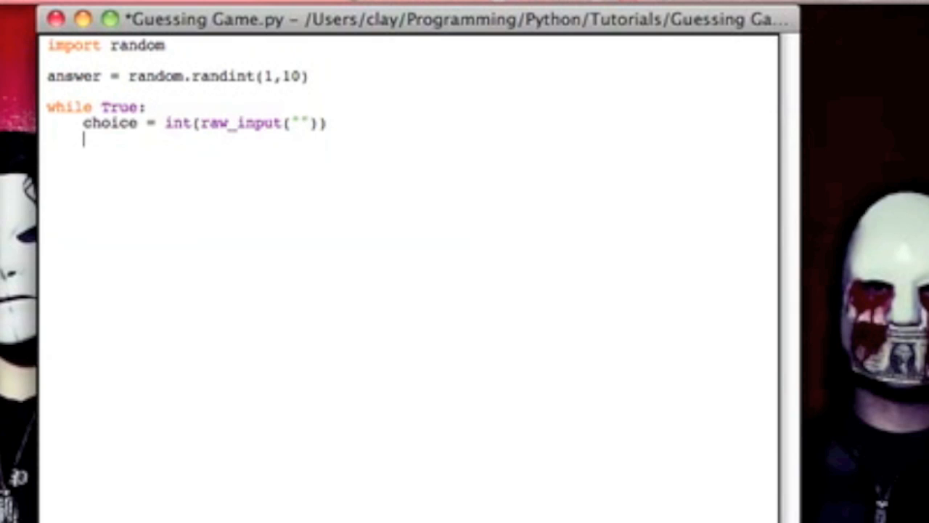
Add 'if choice < answer:' printing "Too Low!".
type("if ch")
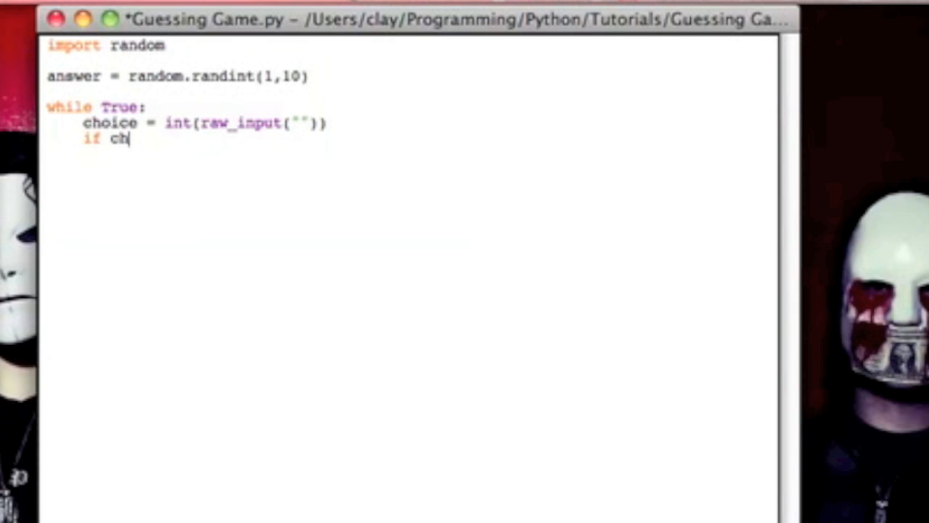
type("oice <")
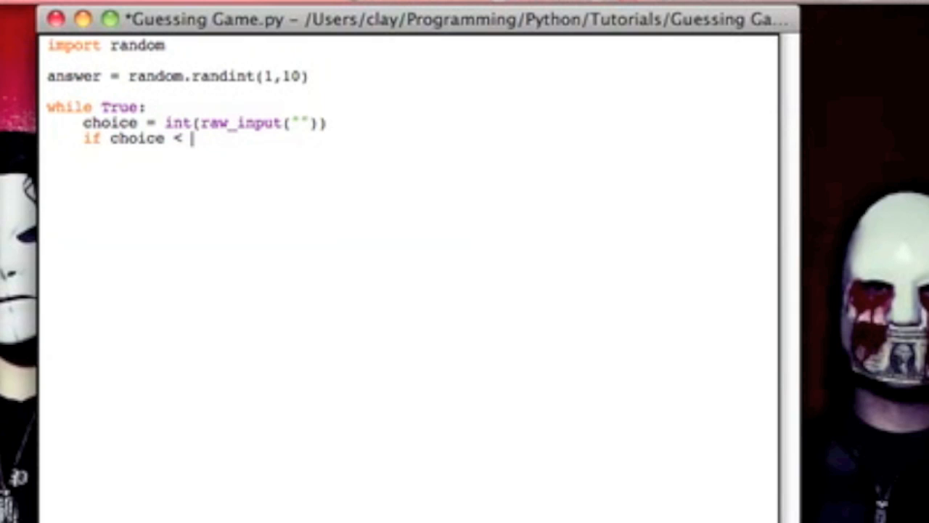
type("answer")
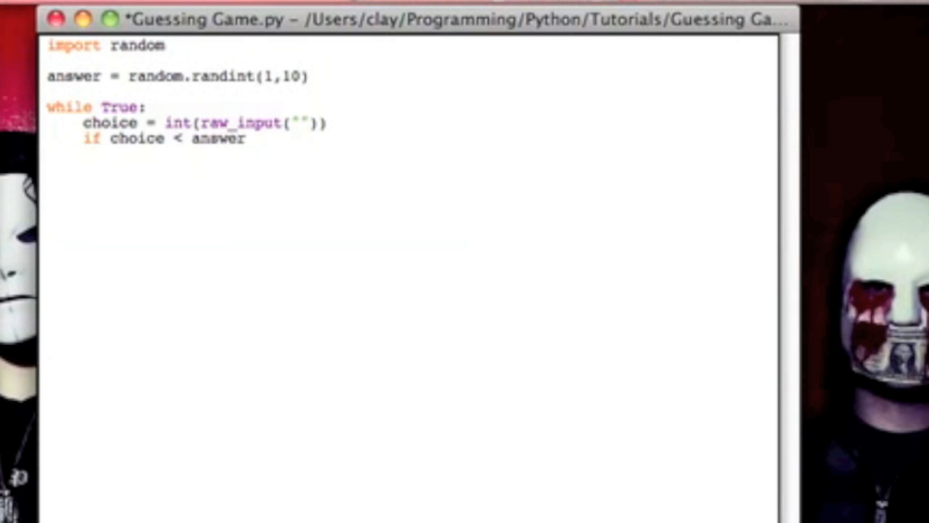
type(":")
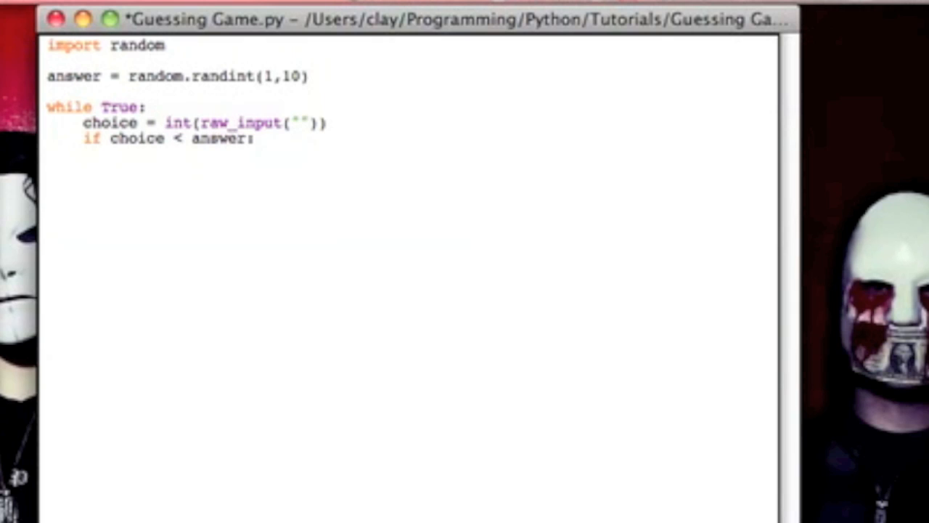
type("print")
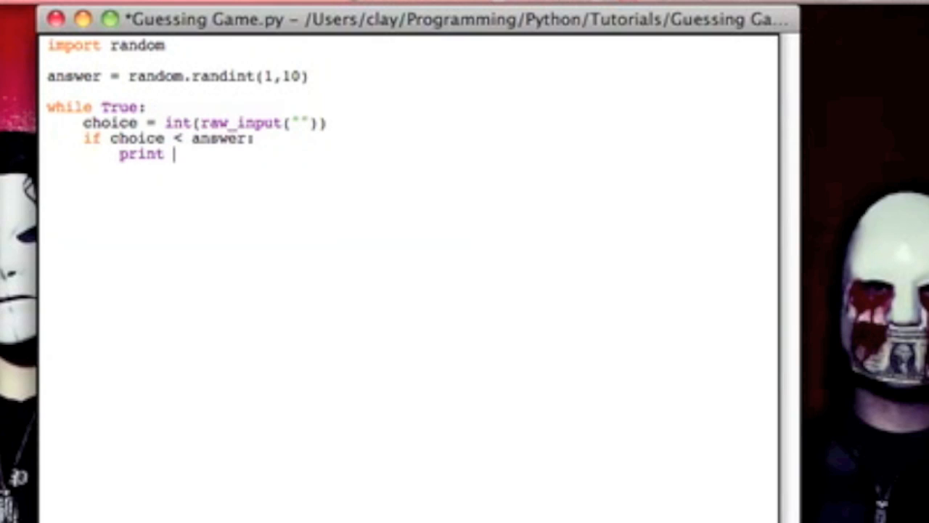
type("(\"Too L")
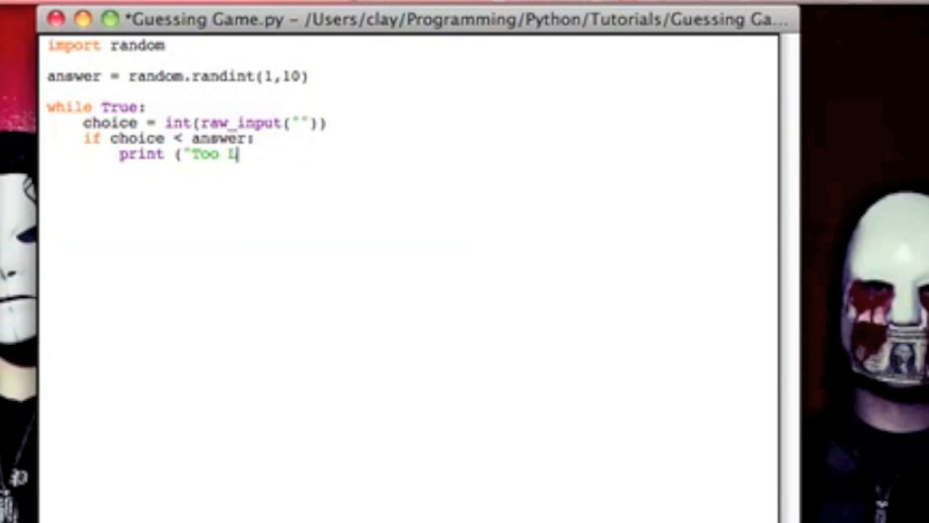
type("ow!\"")
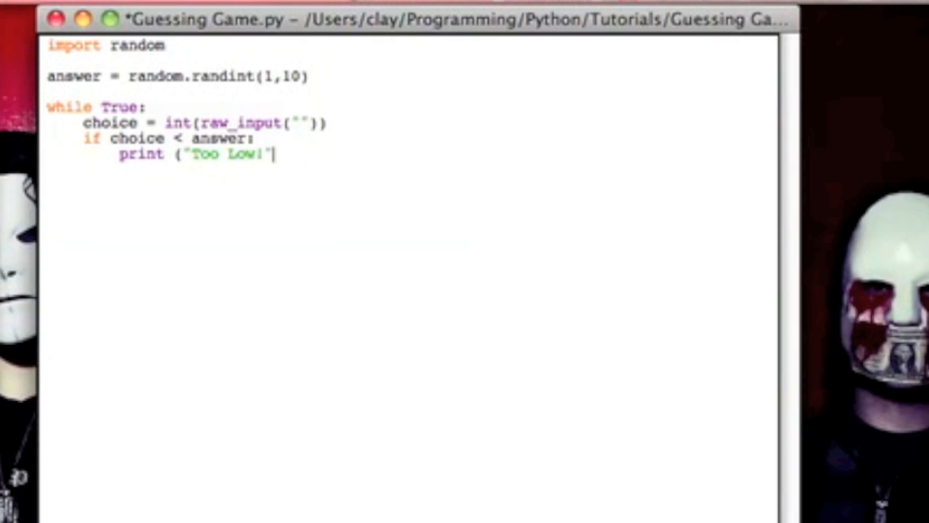
type(")")
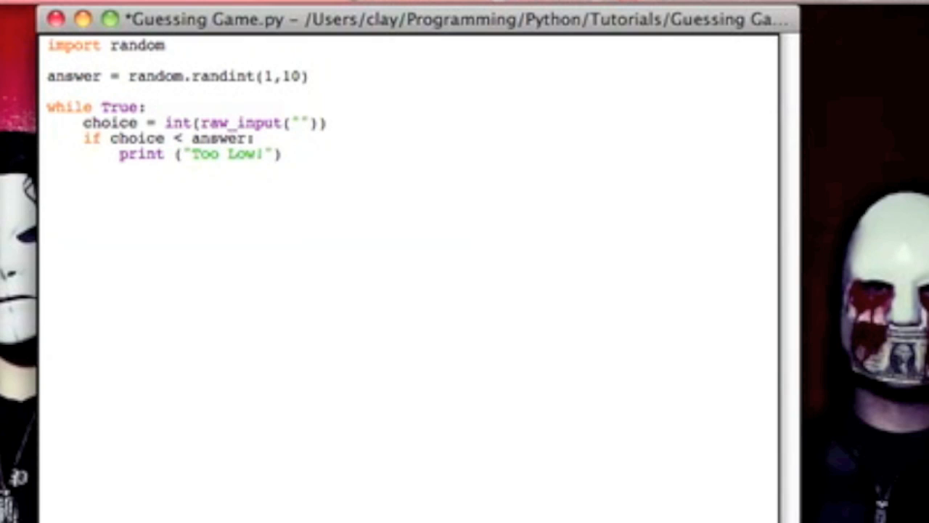
Add 'elif choice > answer:' printing "Too High!".
type("els")
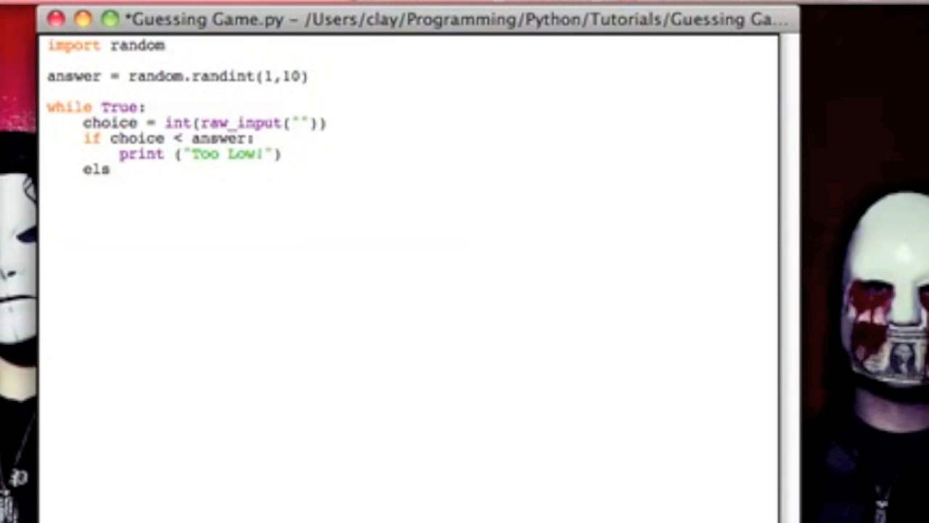
type("if")
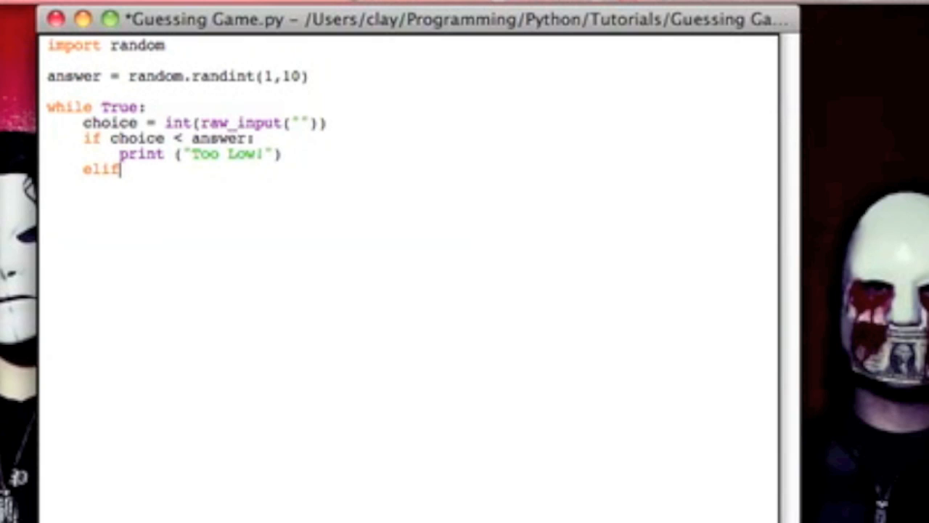
type("cho")
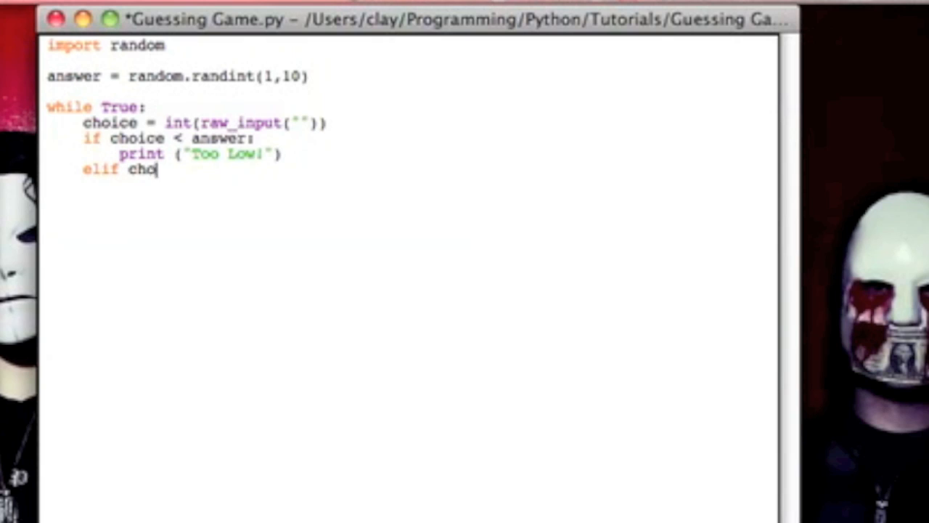
type("ice")
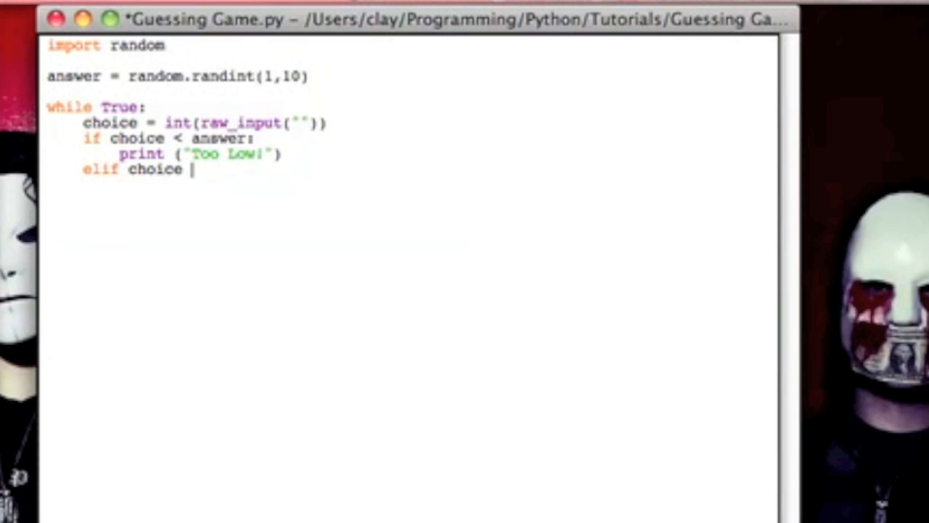
type("<")
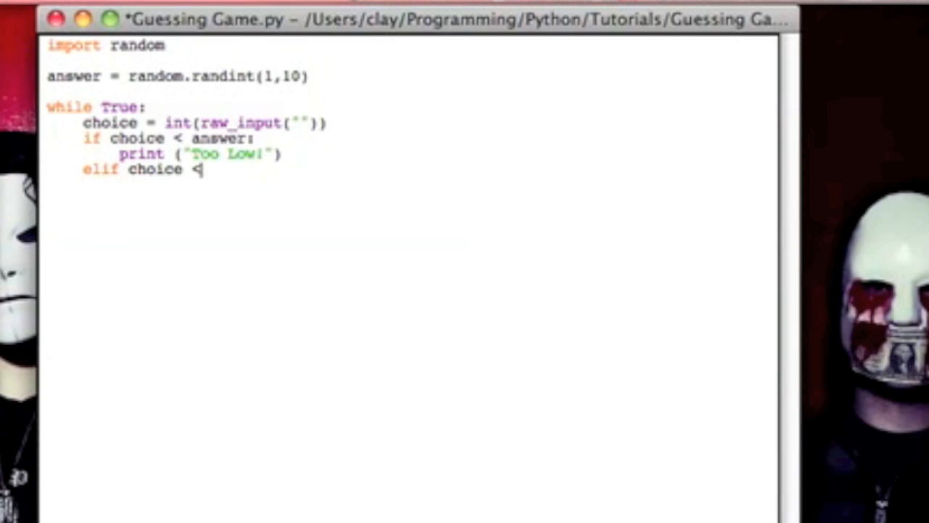
type(">")
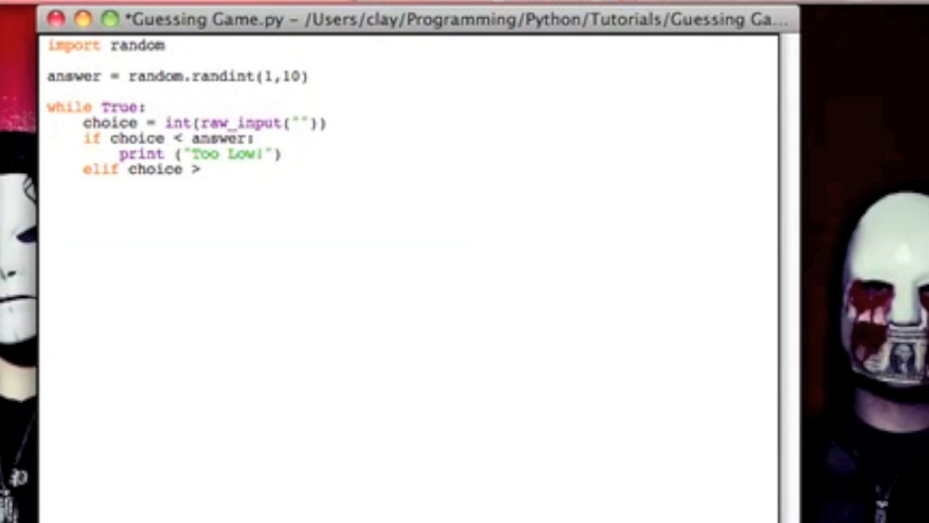
type("answer:")
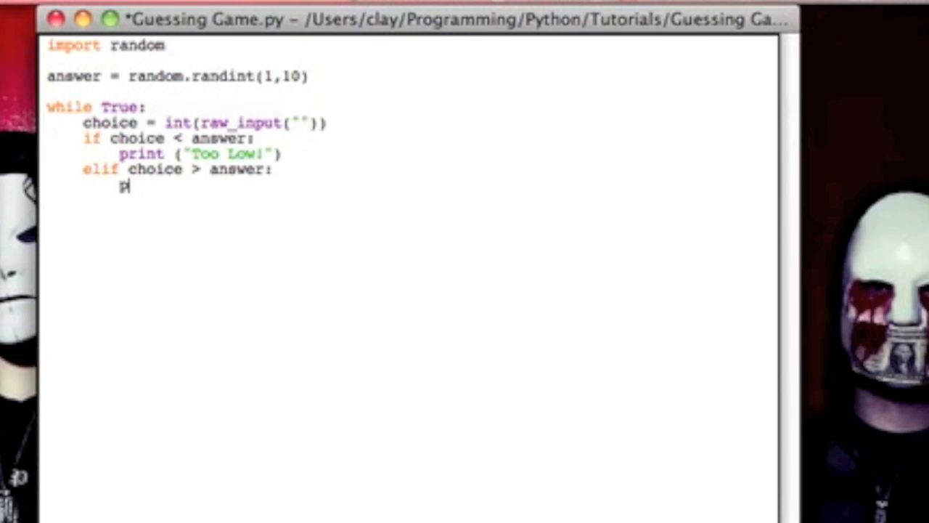
type("print (\"Too High!")
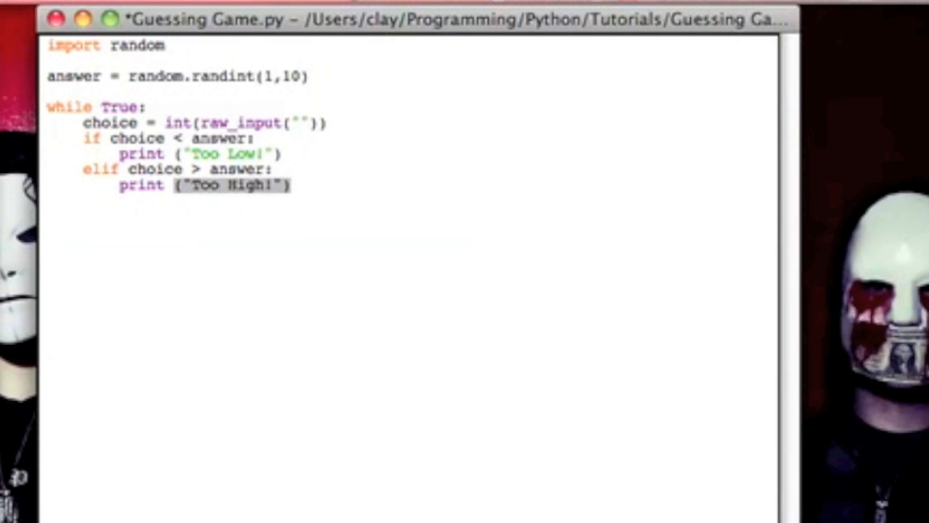
Add an 'elif choice == anser:' branch that breaks out of the loop.
type("elif")
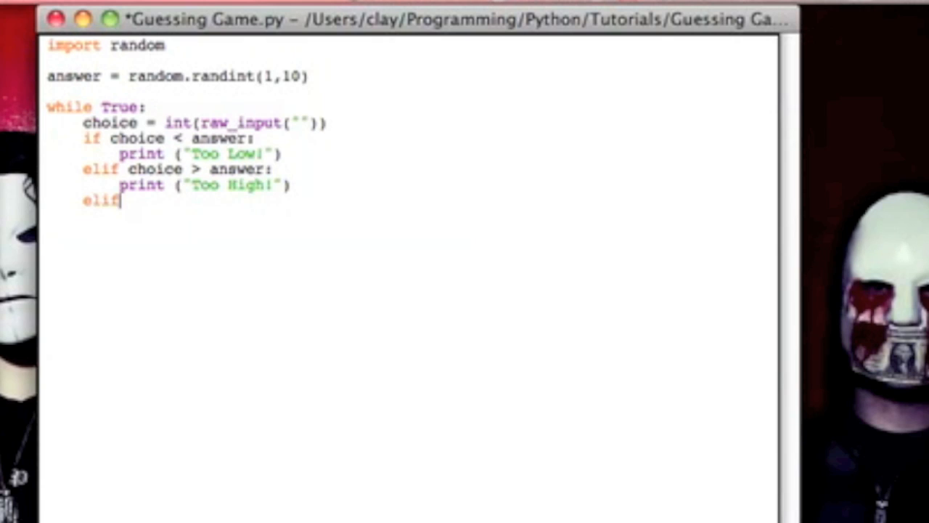
type("c")
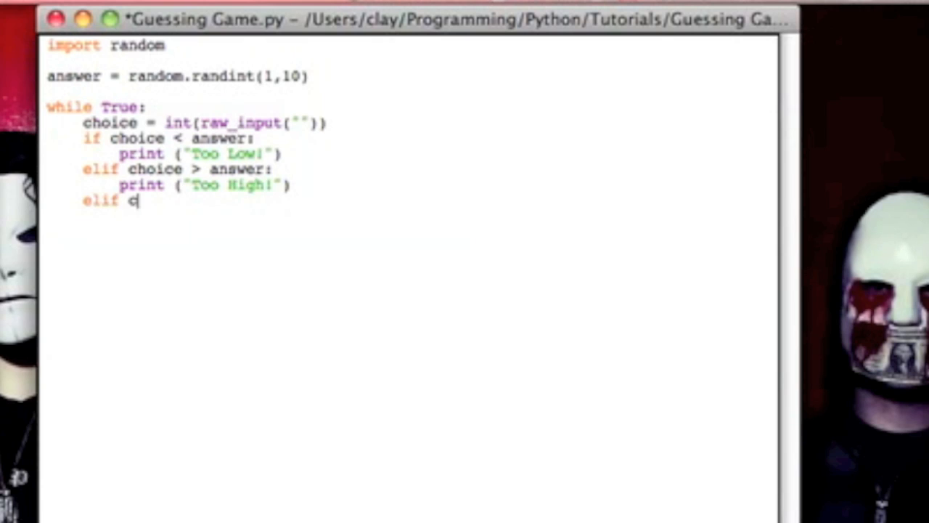
type("hoice == ans")
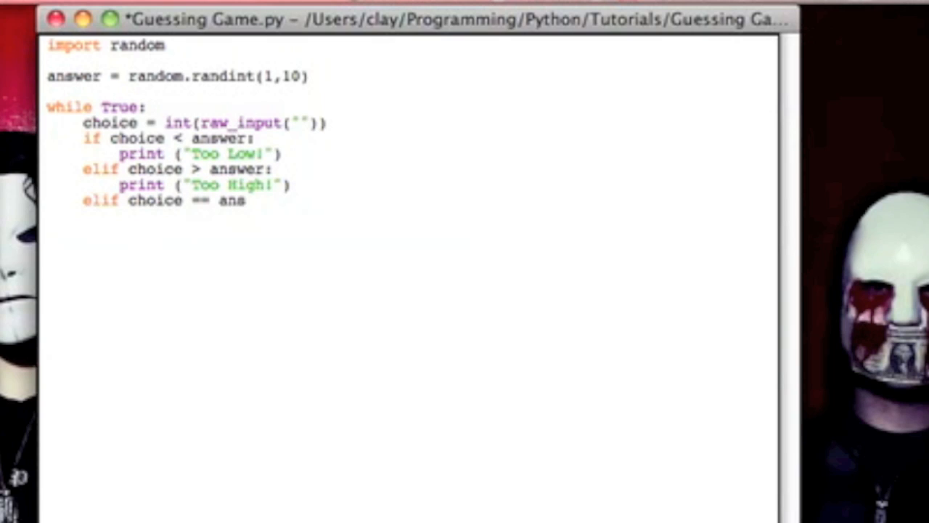
type("er:")
type("break")
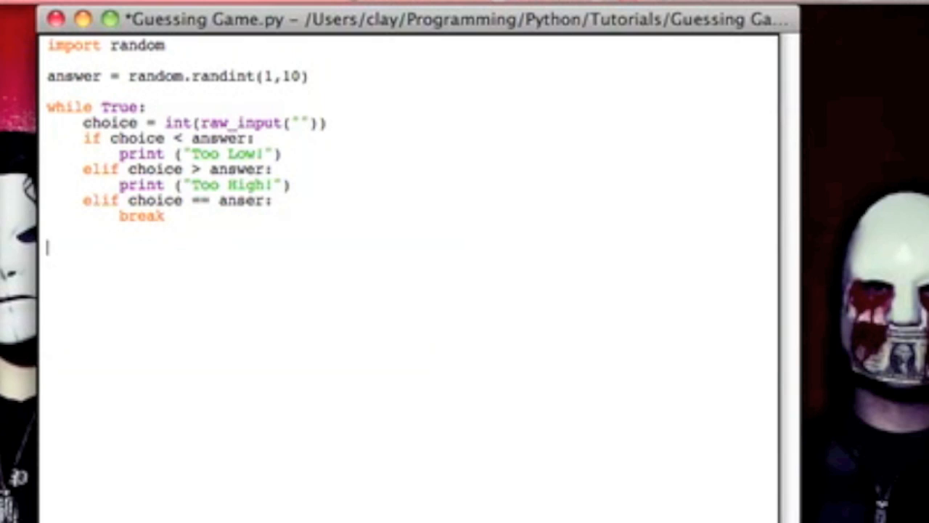
Fix the break branch so it reads 'elif choice == answer:'.
left_click(93, 107)
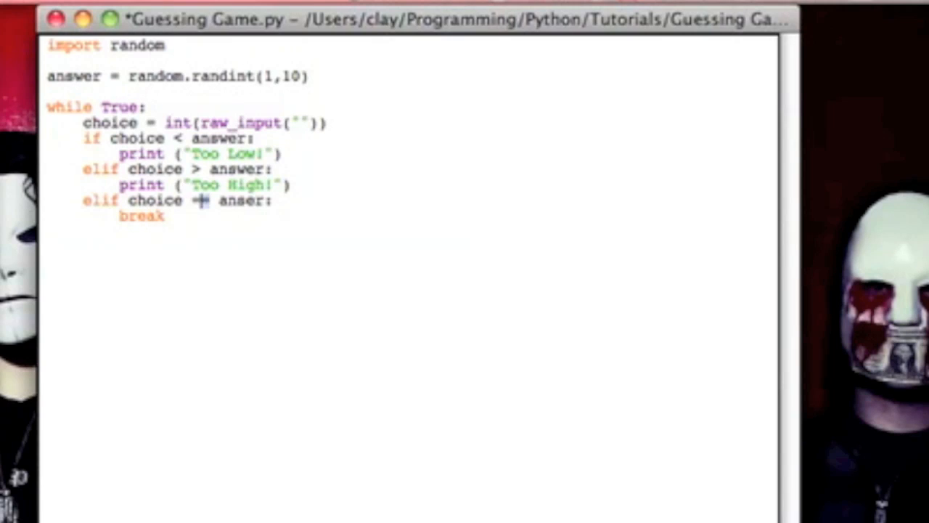
type("=")
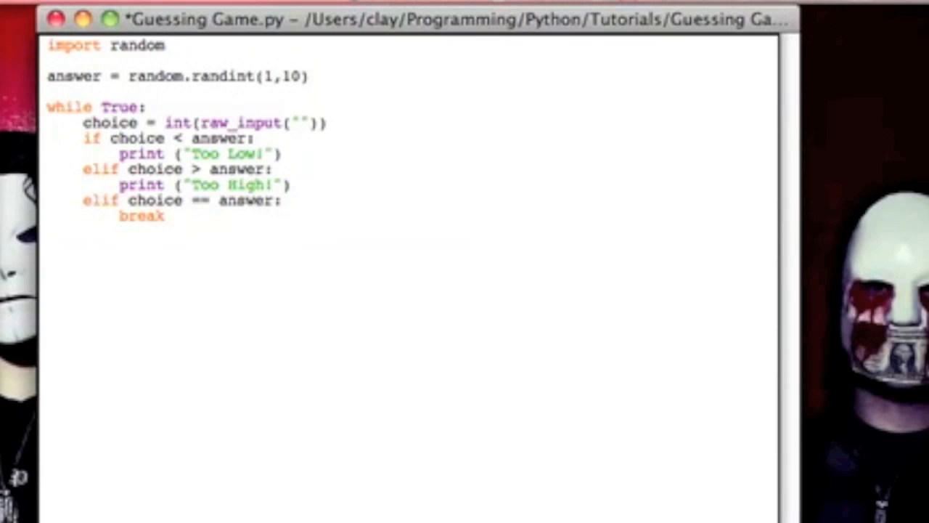
double_click(199, 201)
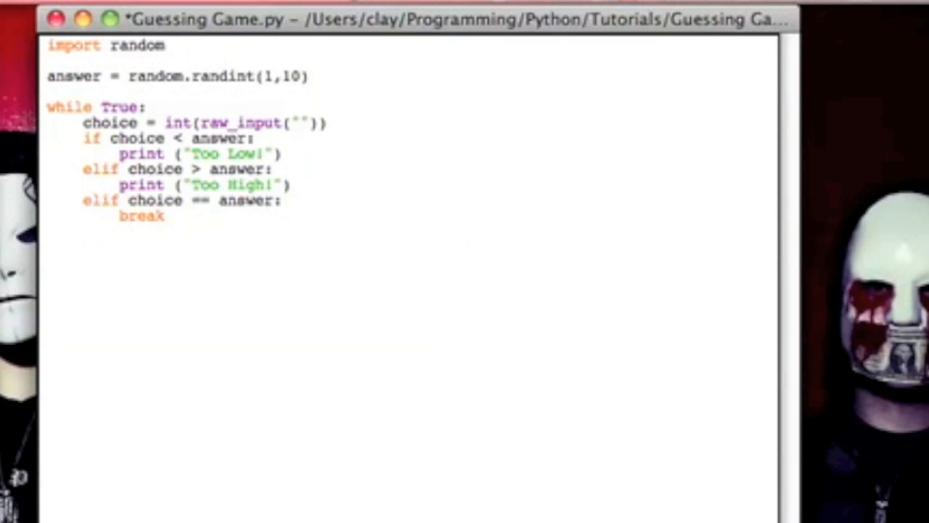
Type print ("You got it!") below the loop.
type("pri")
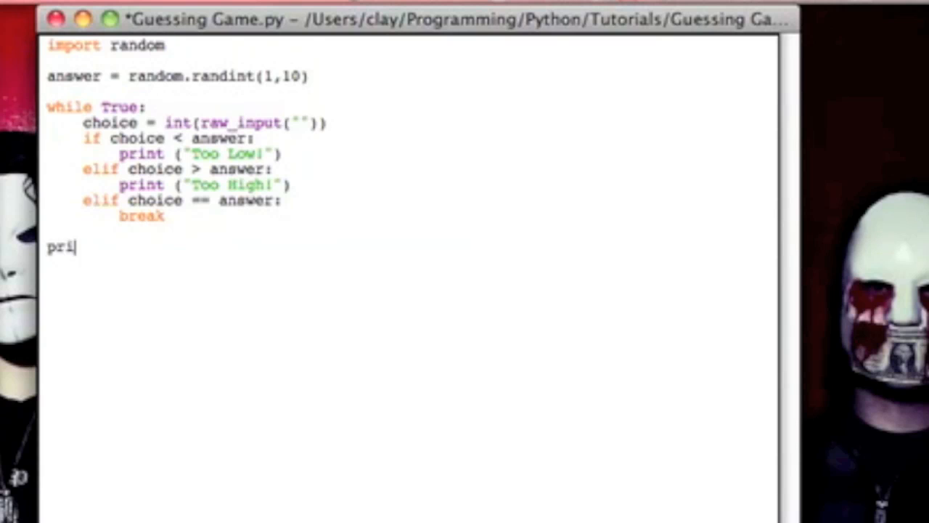
type("nt (\"")
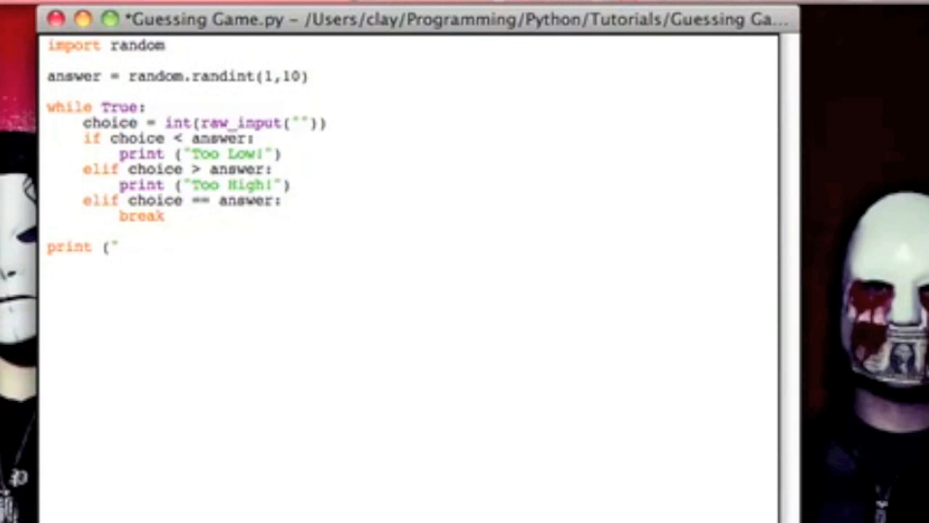
type("\"")
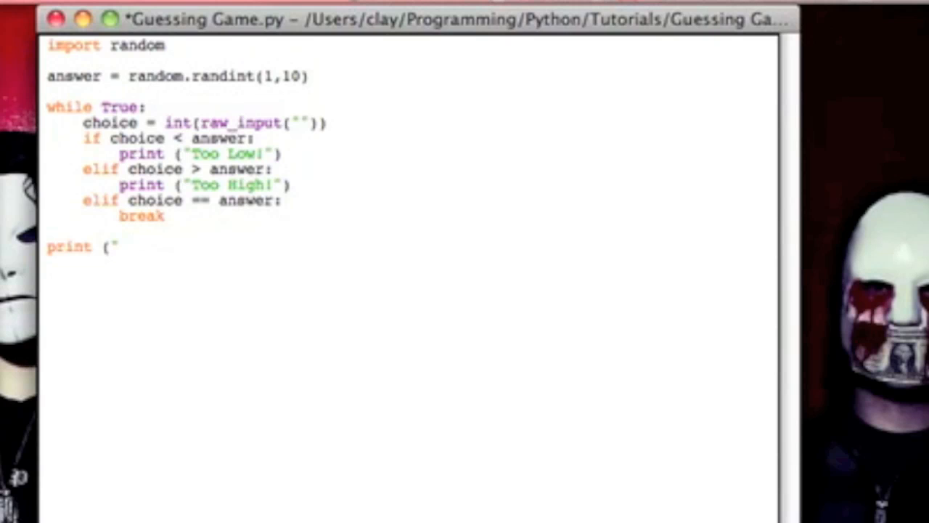
type("Yo")
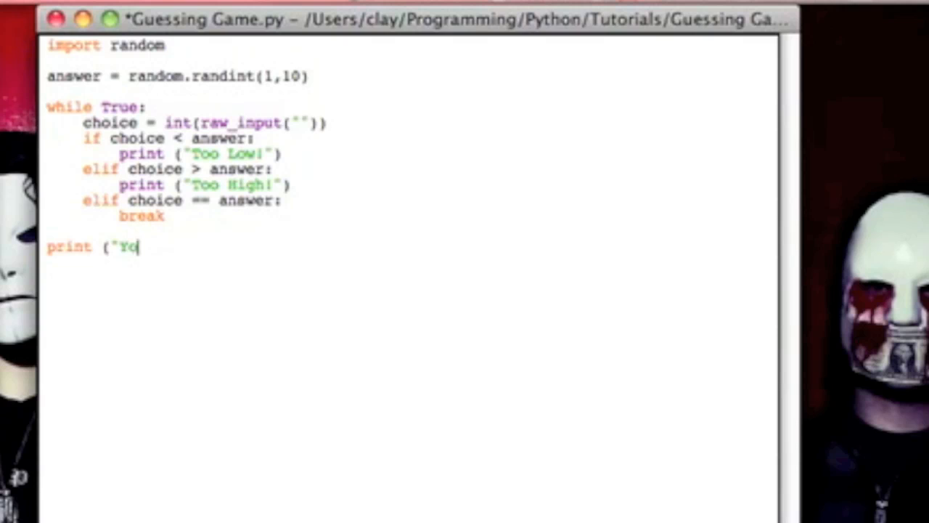
type("u got it!")
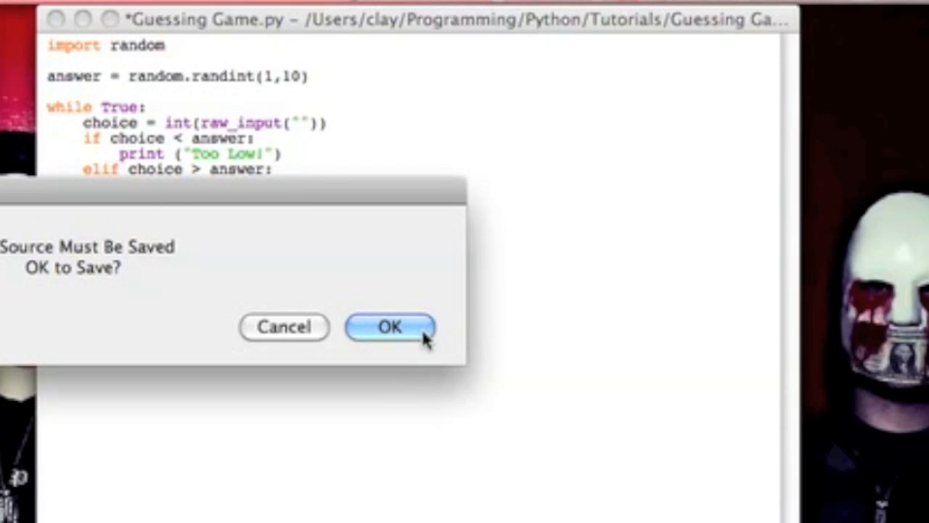
Save Guessing Game.py and run it, guessing 5 to get 'Too High!'.
left_click(390, 327)
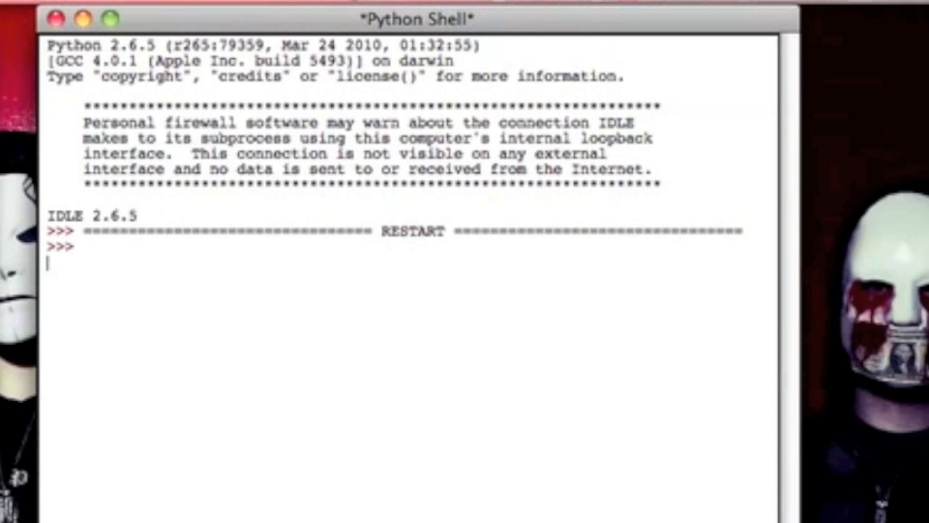
key("Return")
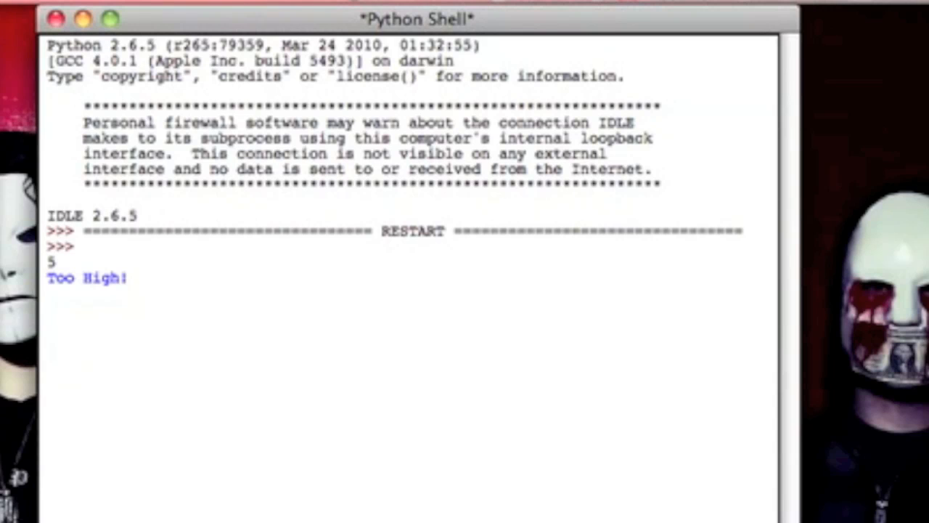
key("Return")
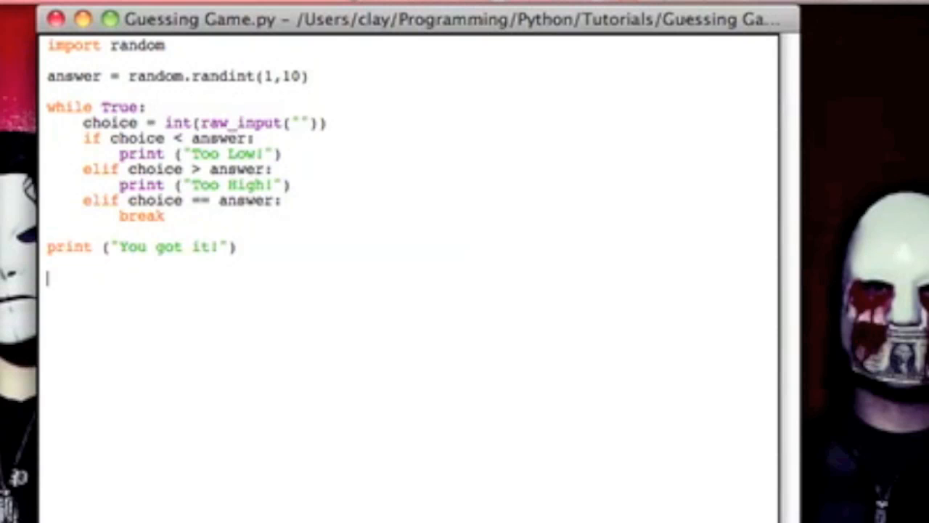
Import time, add time1=time.time() before the loop and time2=time.time() after the win message.
type("i")
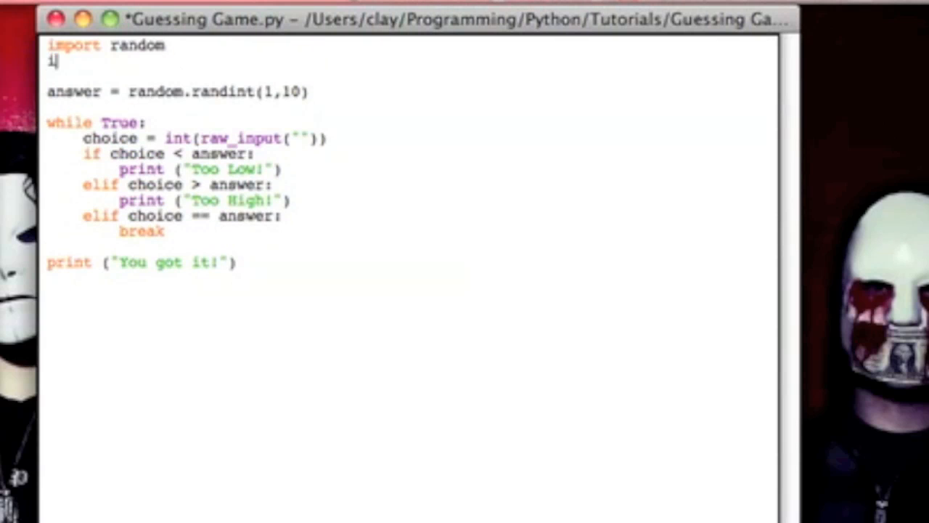
type("mport time")
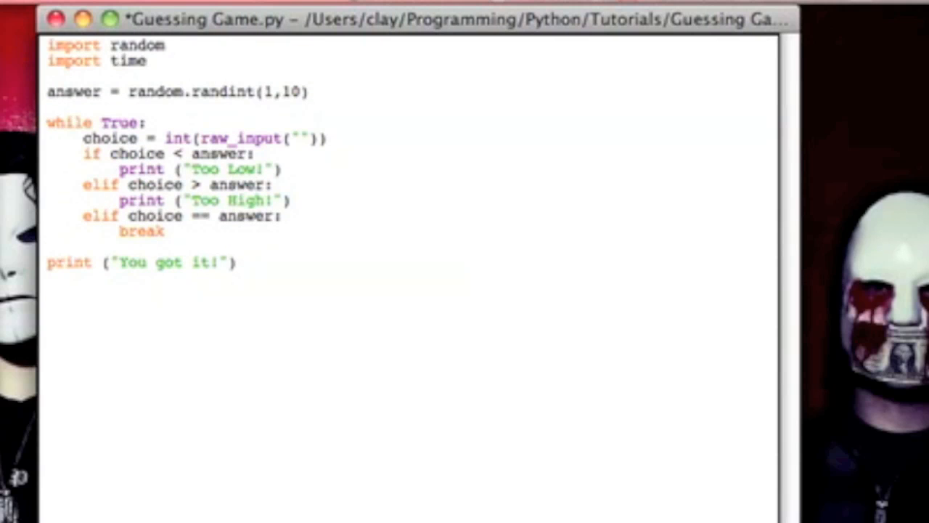
left_click(147, 61)
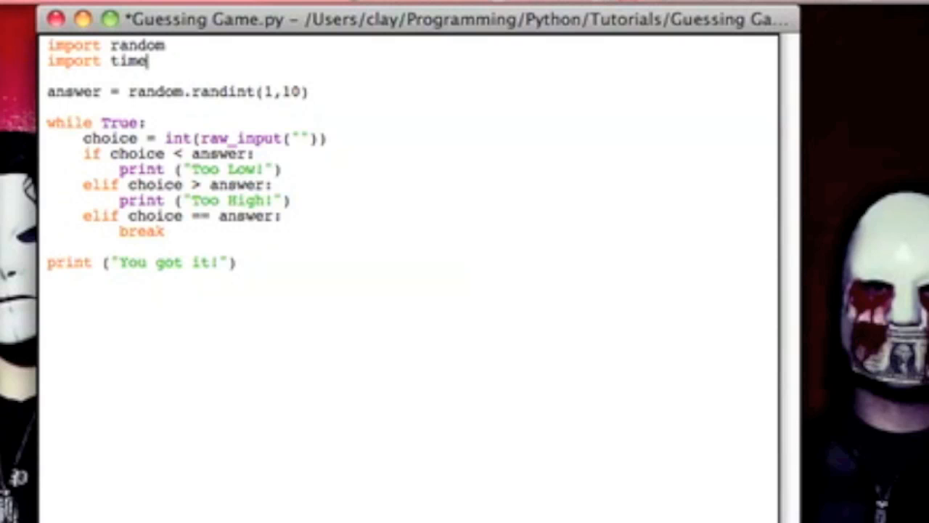
mouse_move(146, 61)
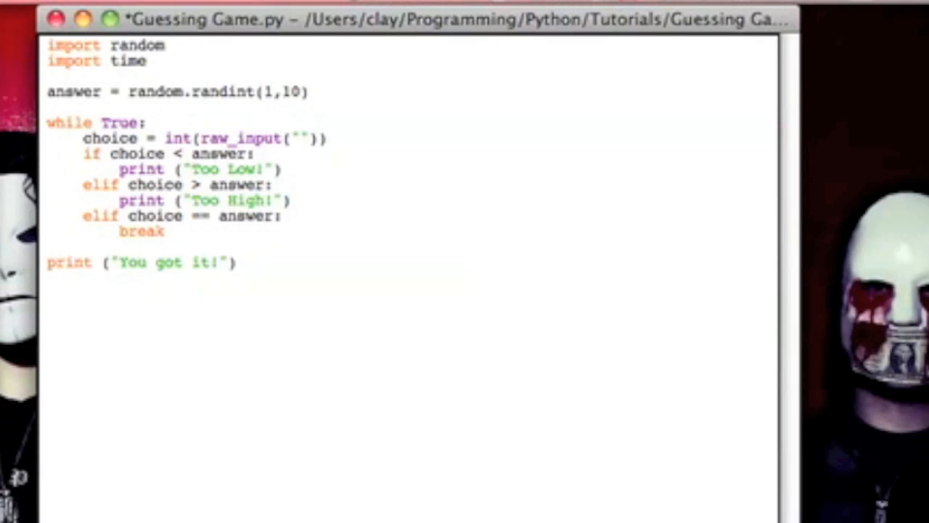
key("Return")
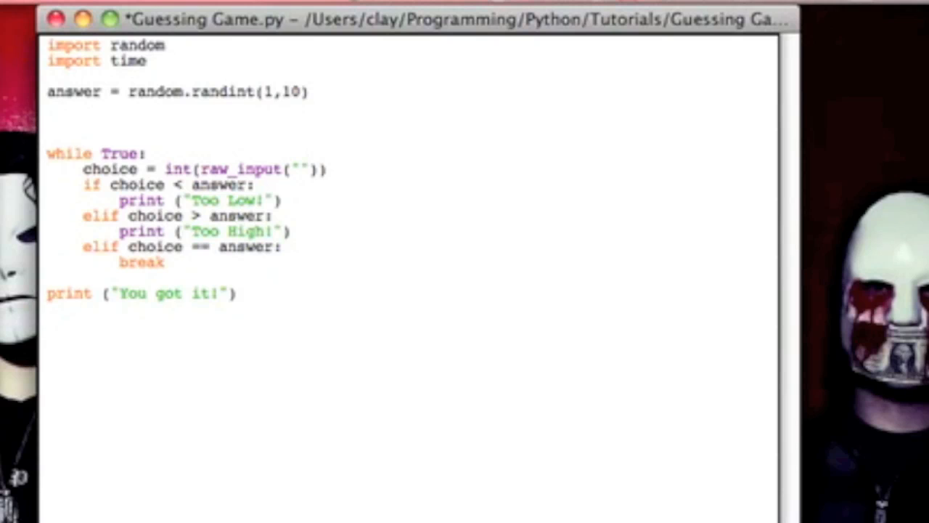
type("time")
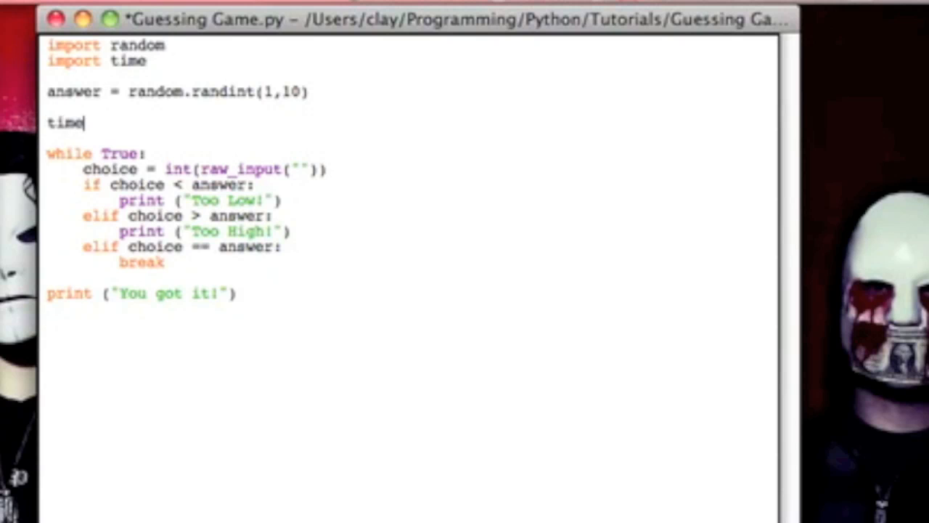
type("1=")
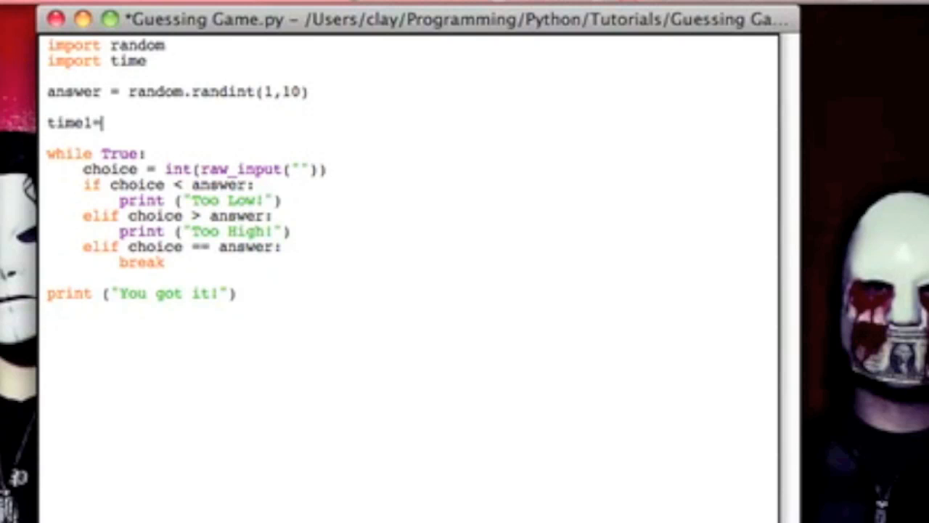
type("time.")
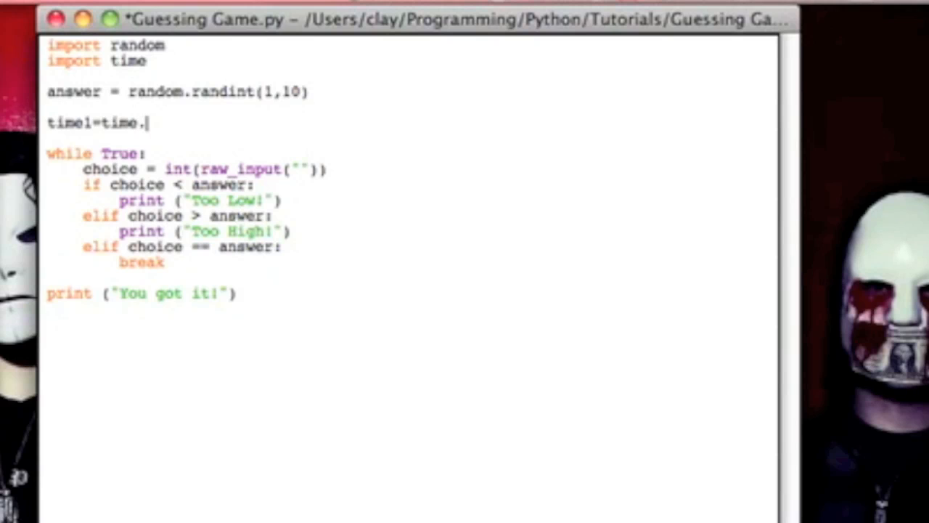
type("time()")
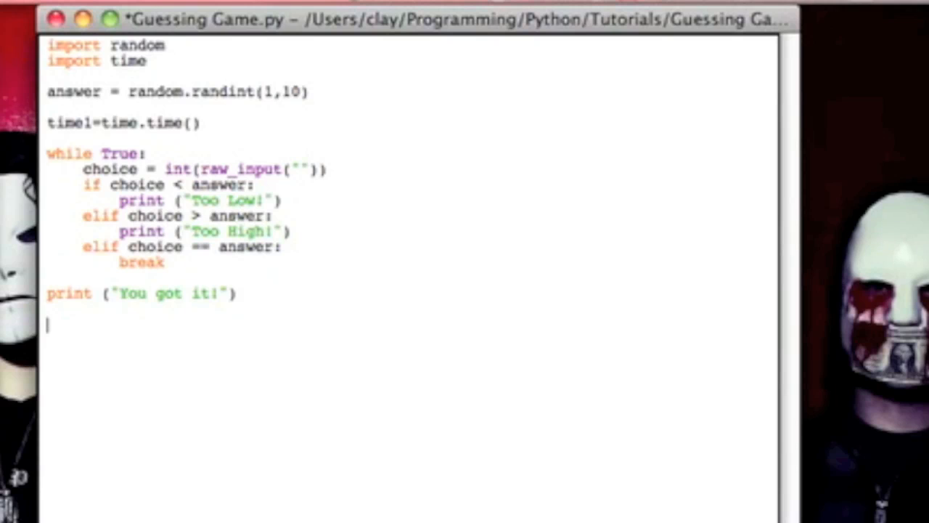
type("time2")
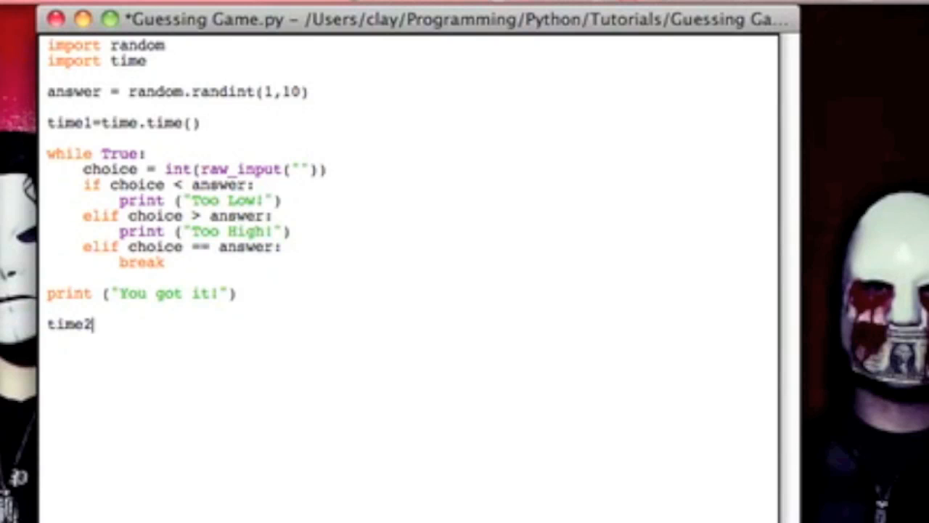
type("=time.time()")
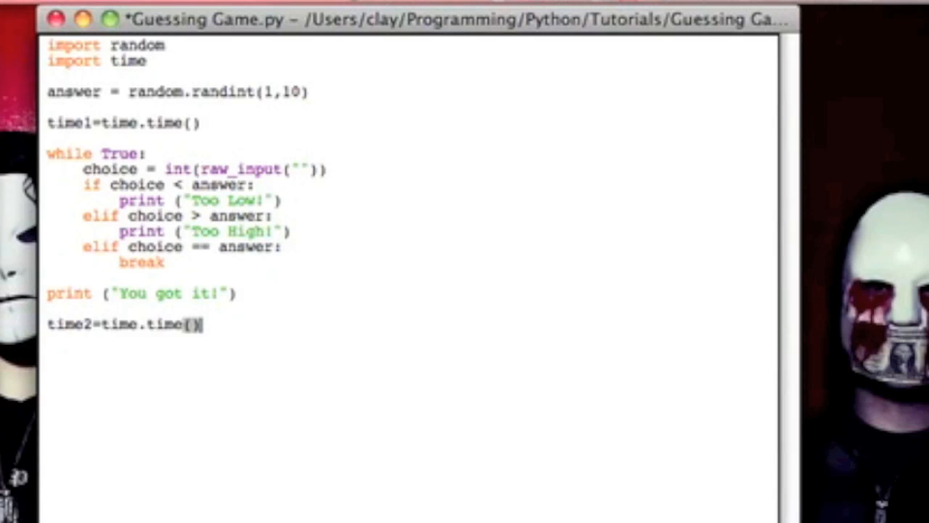
Add the line totalTime=str(int(time2-time1)) below time2.
key("Return")
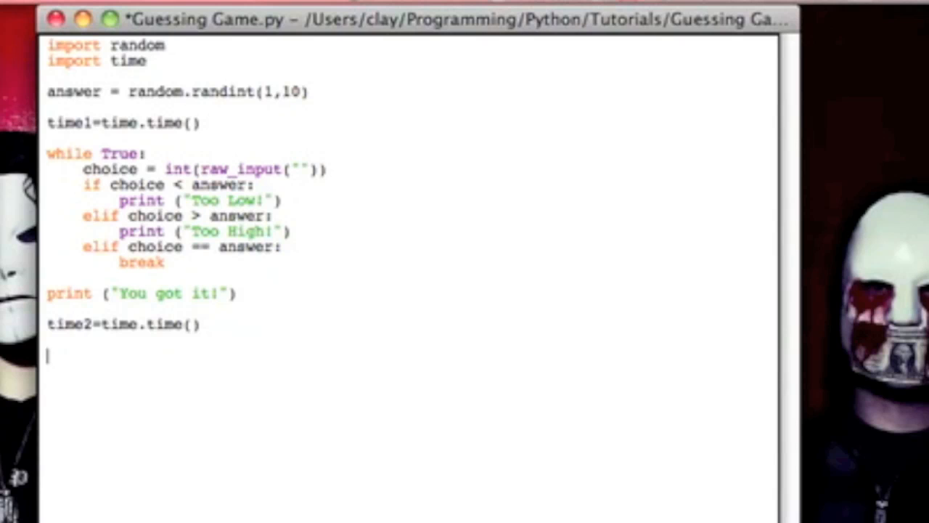
type("totalTime")
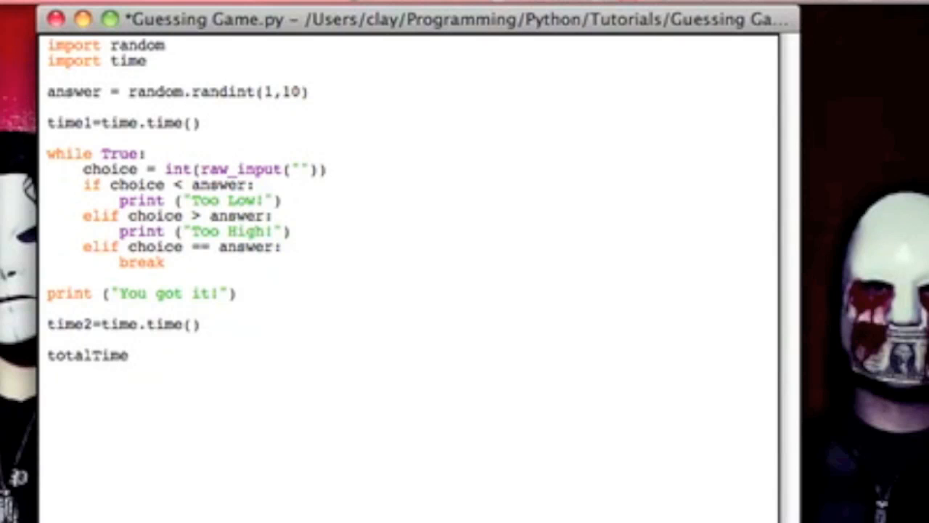
type("=")
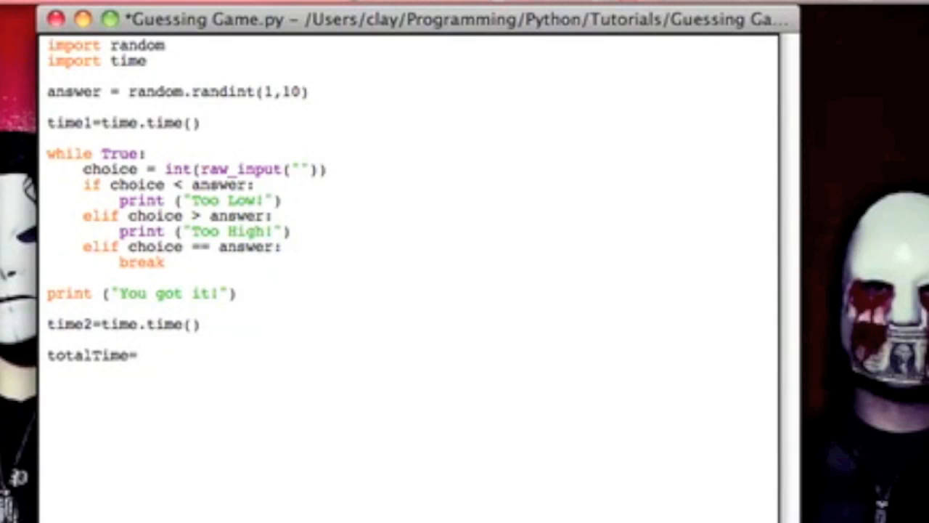
type("time2-ti")
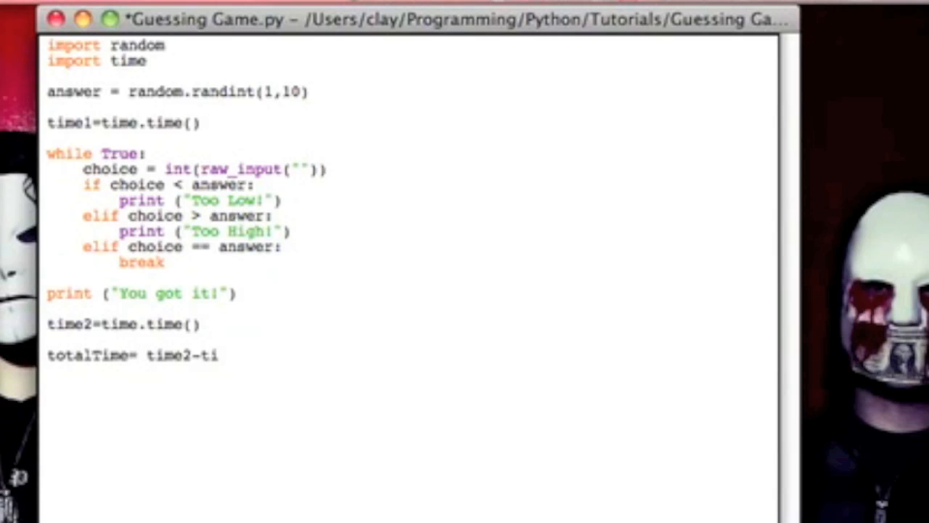
type("me1")
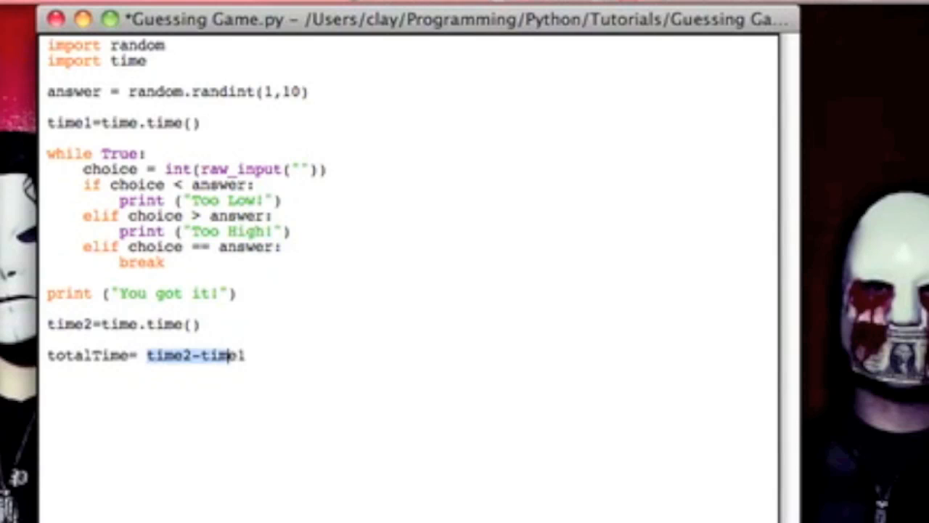
left_click(247, 356)
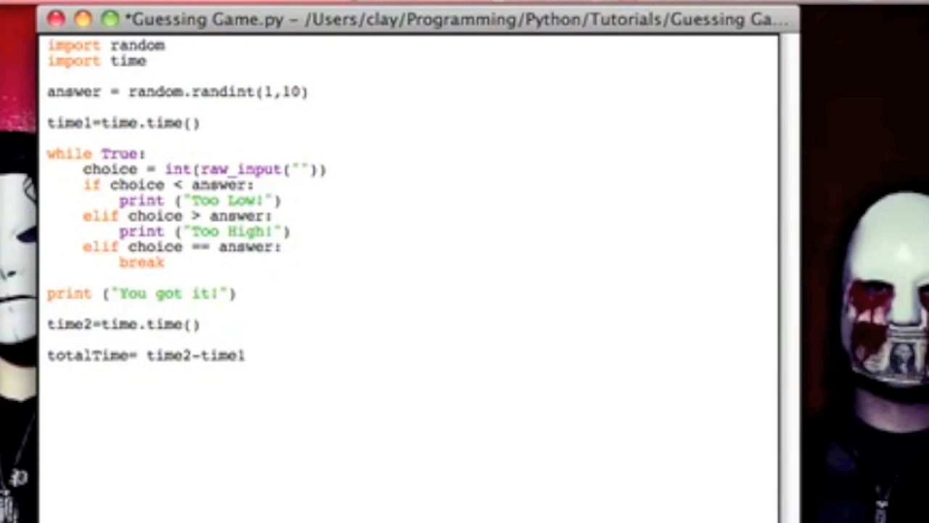
left_click(246, 355)
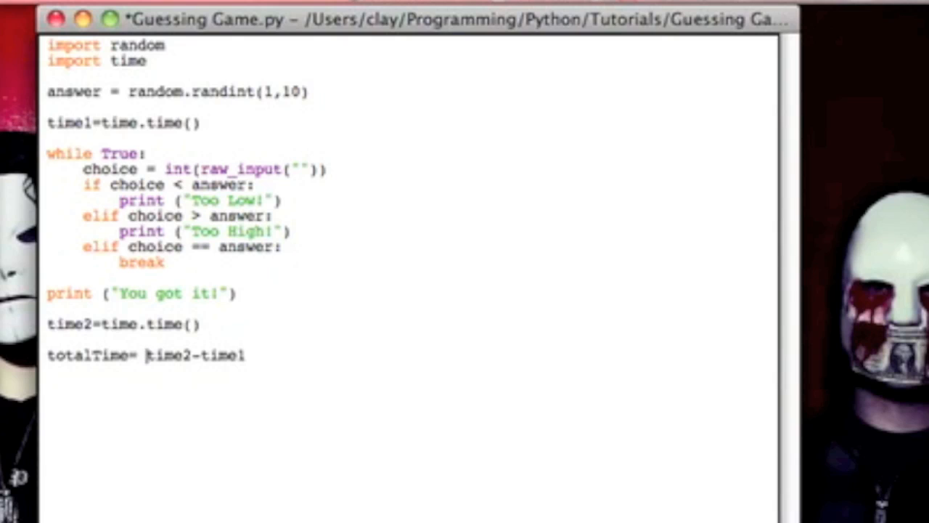
type("int(")
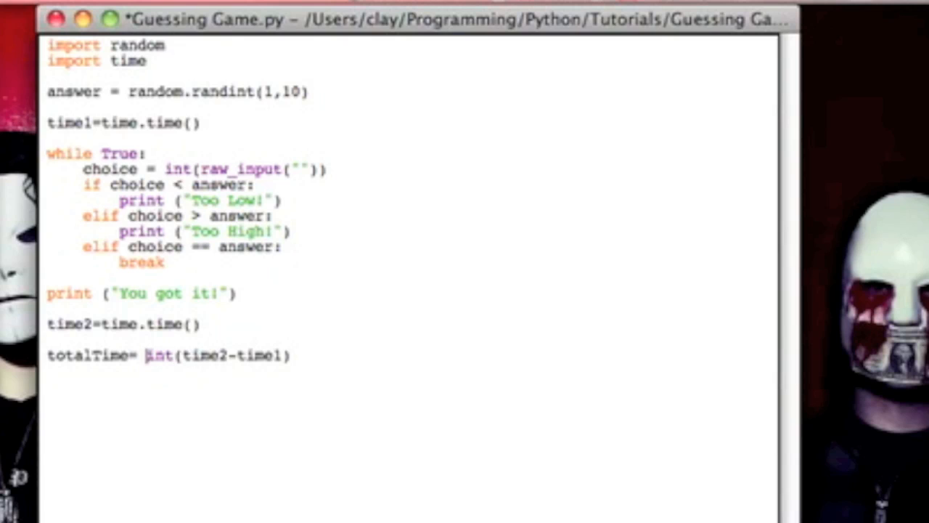
type("srt")
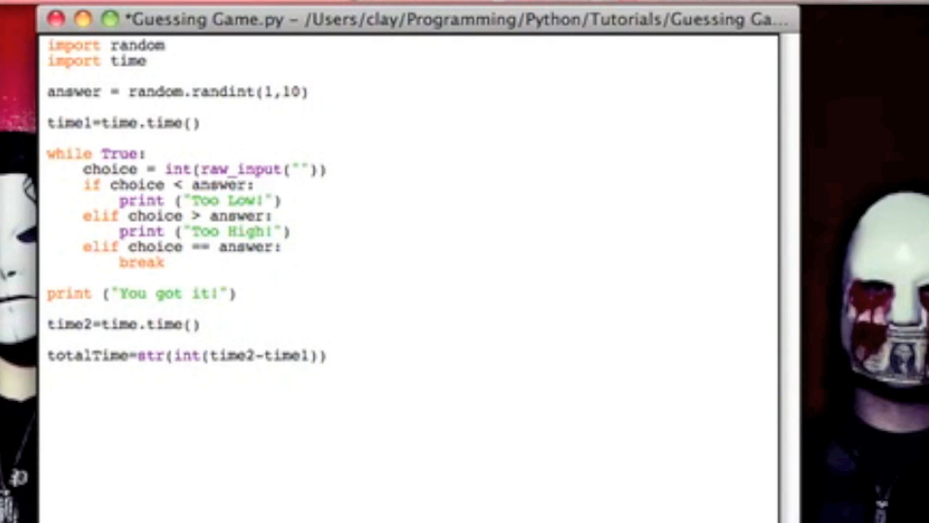
Add print ("It took you " + totalTime + " seconds.") as the final line, then bring up the shell.
type("print (\"")
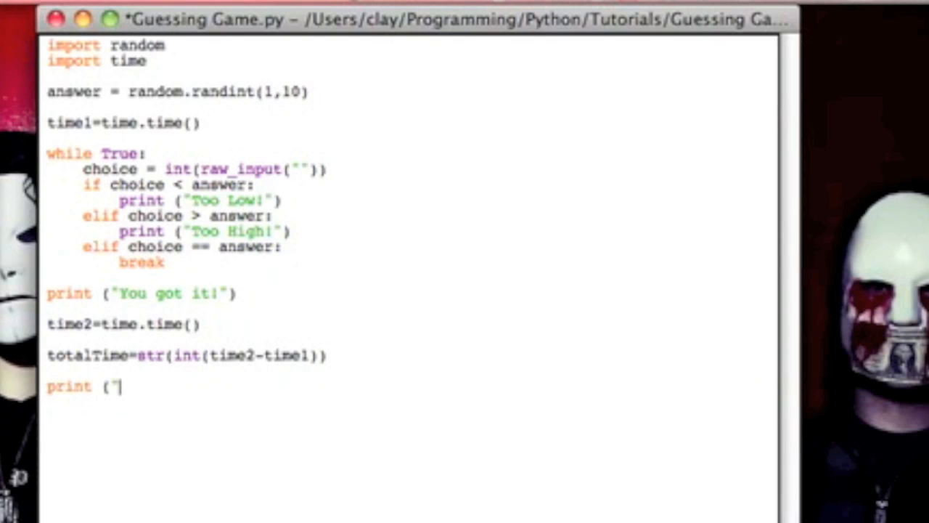
type("It took")
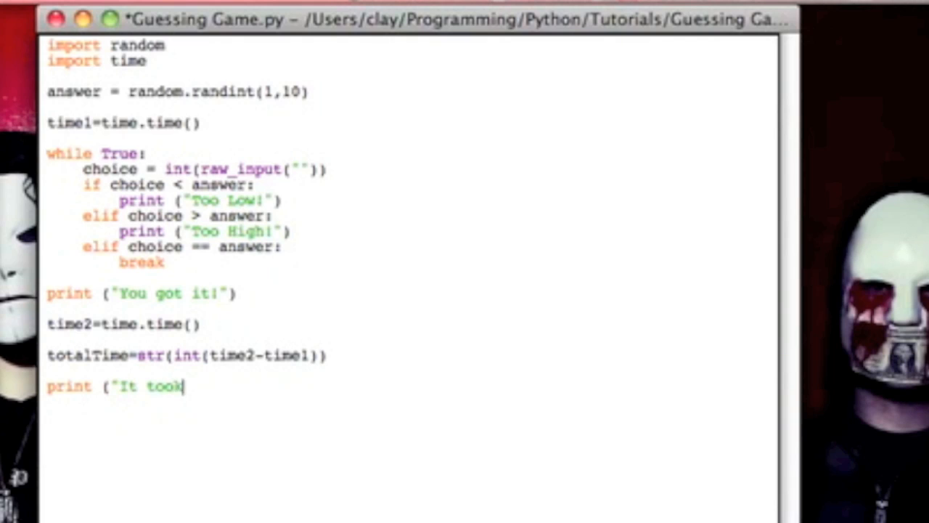
type("you \" +")
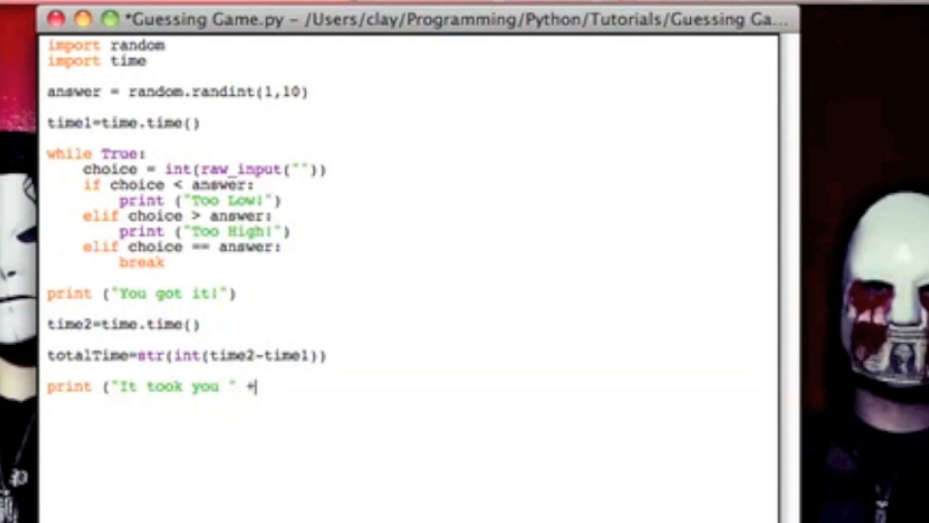
type("totalTi")
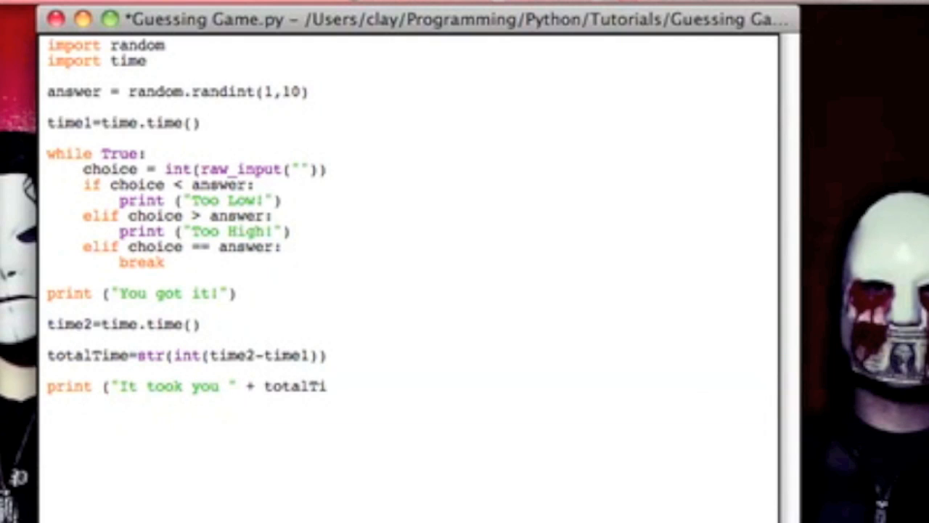
type("me")
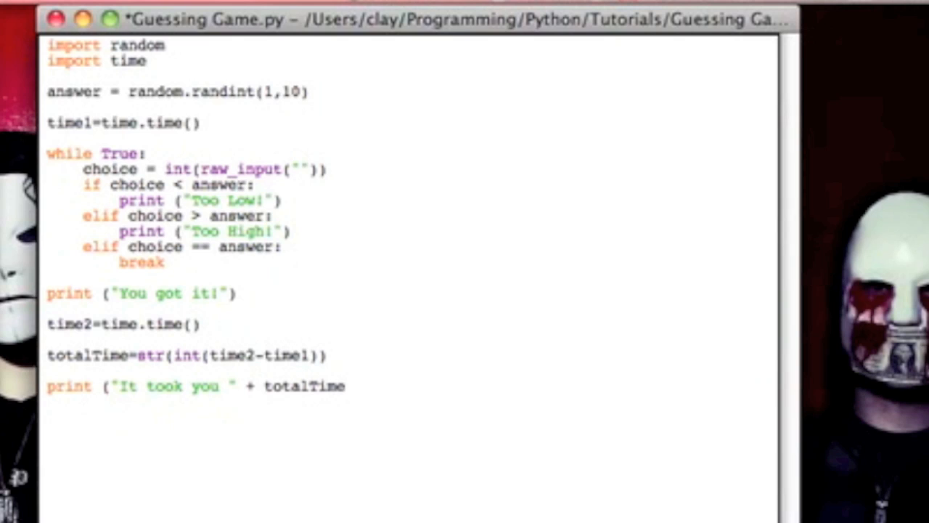
type("+ \"")
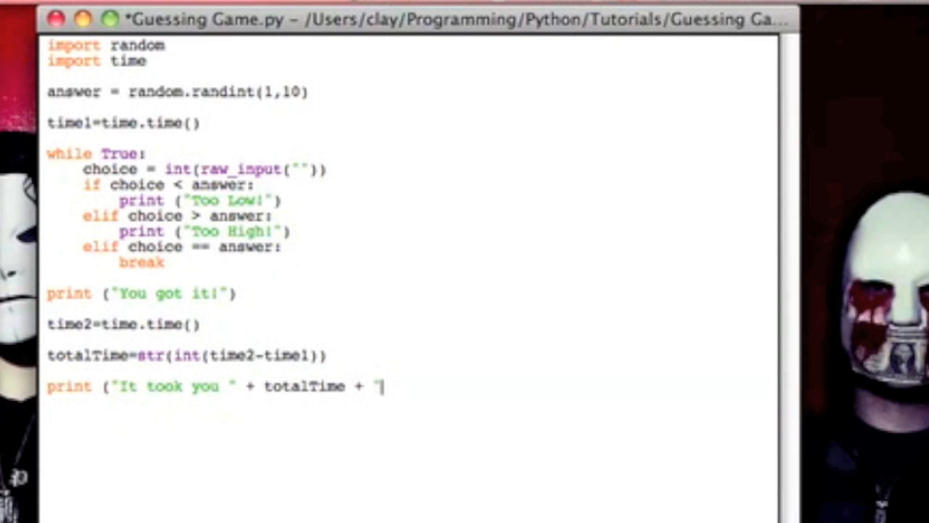
type("secon")
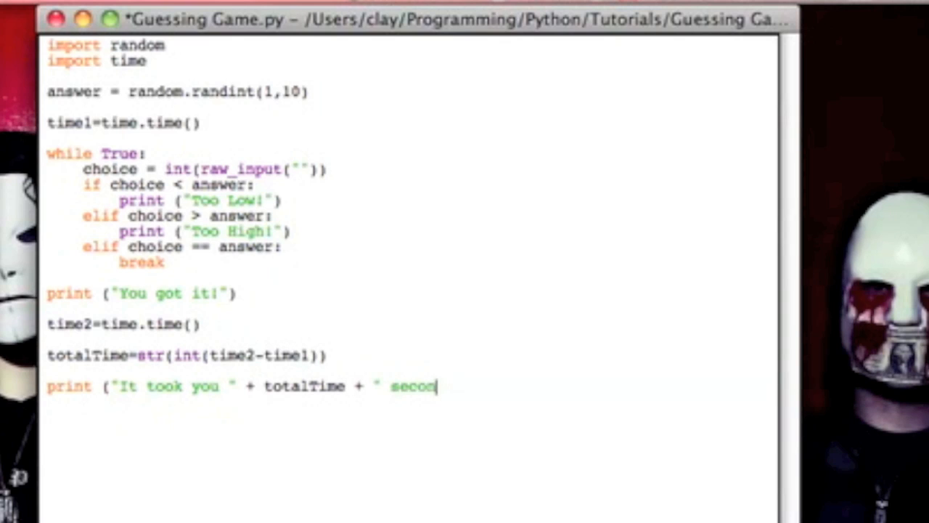
type("nds.\")")
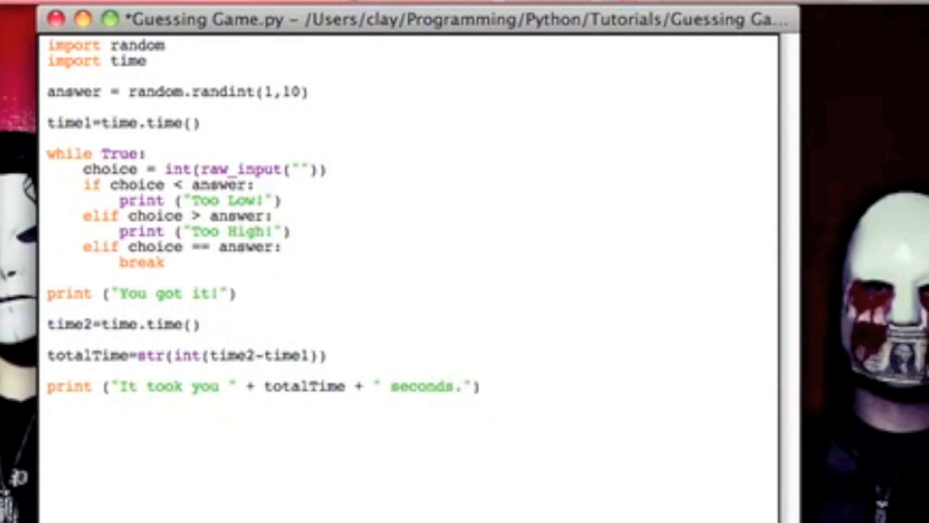
left_click(481, 385)
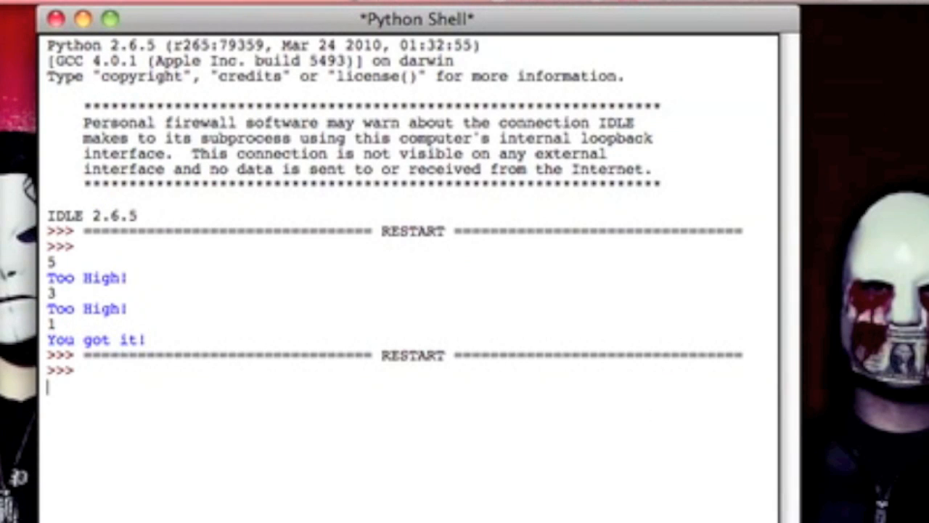
Type 4 and switch back to the Guessing Game.py editor window.
type("4")
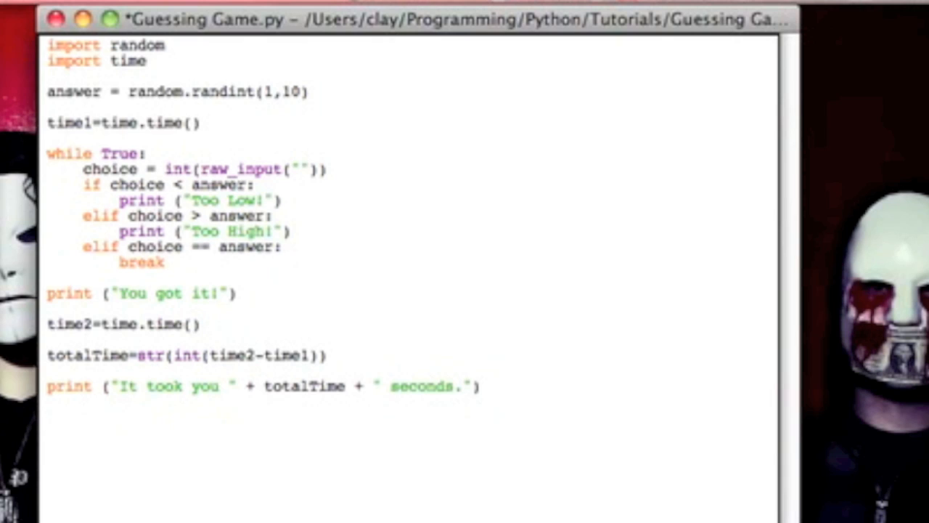
Change randint to 1–1000, save and run, then guess from 500 down toward 380.
type("00")
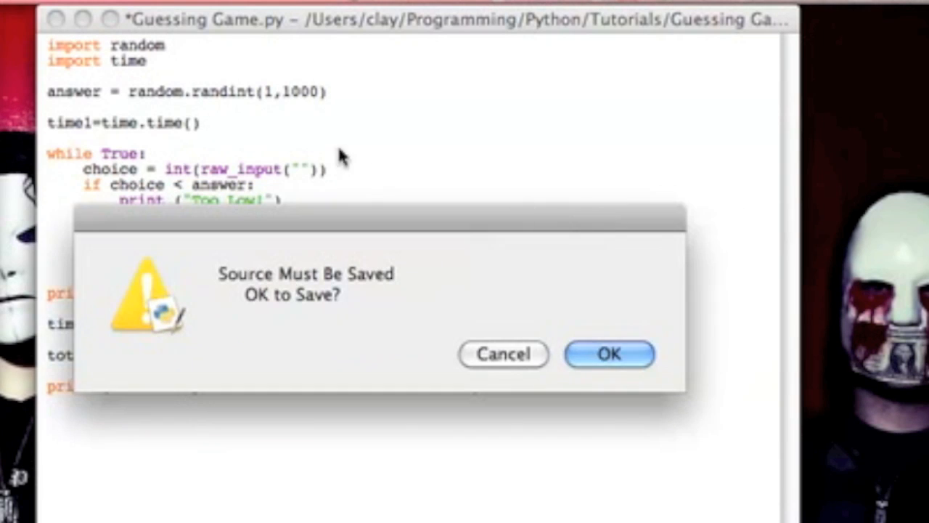
left_click(609, 354)
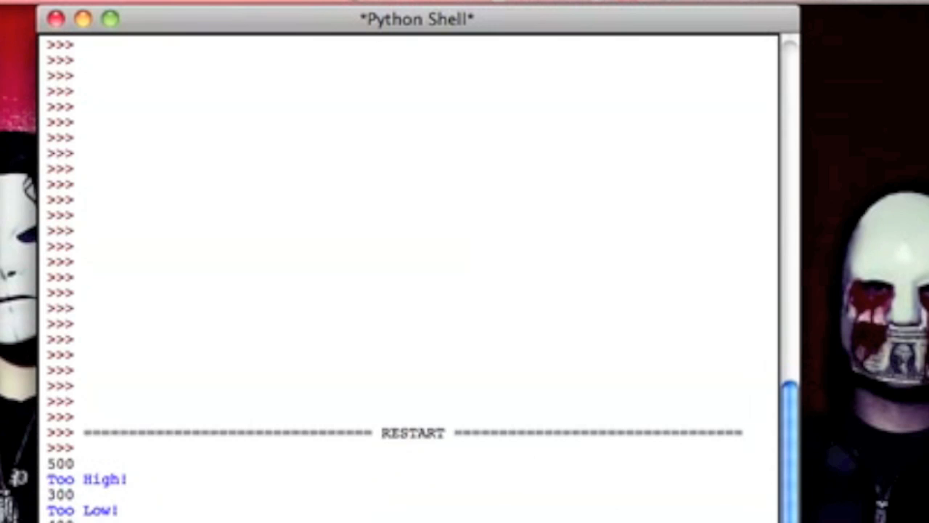
scroll("down", 3)
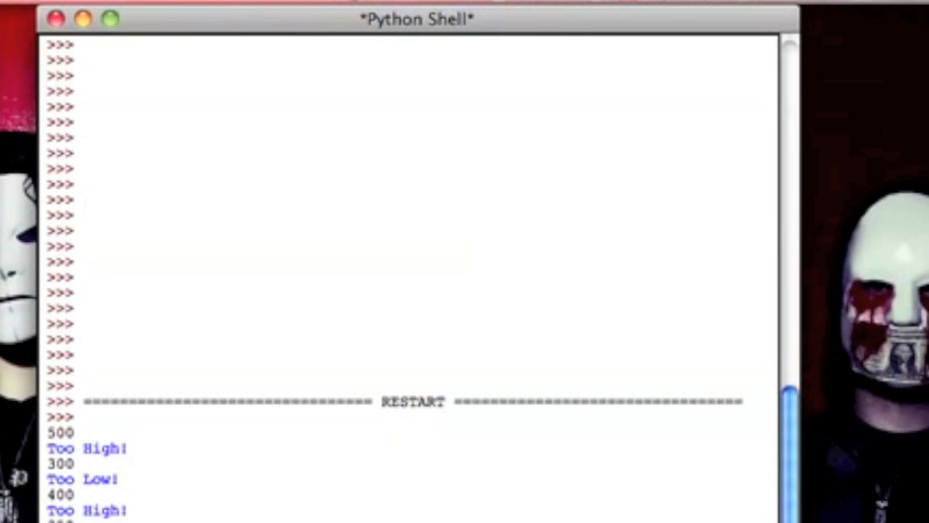
scroll("down", 3)
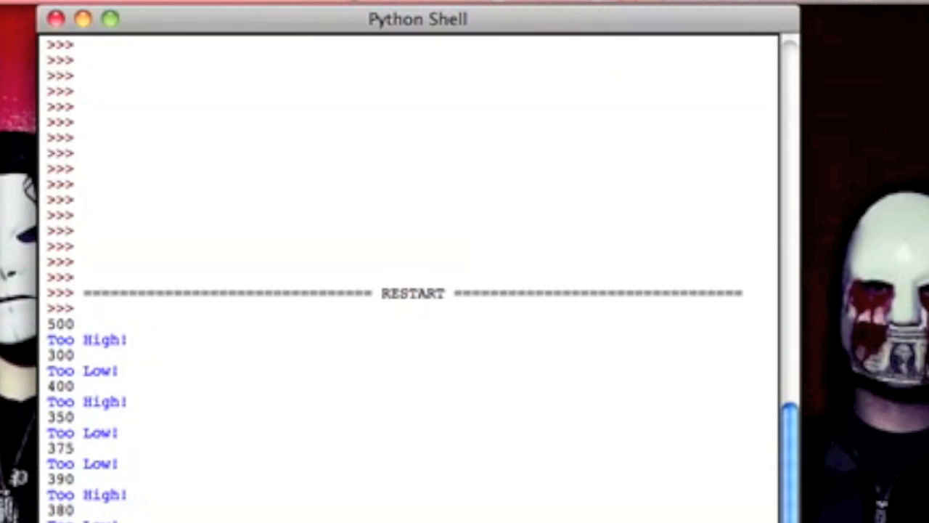
mouse_move(145, 15)
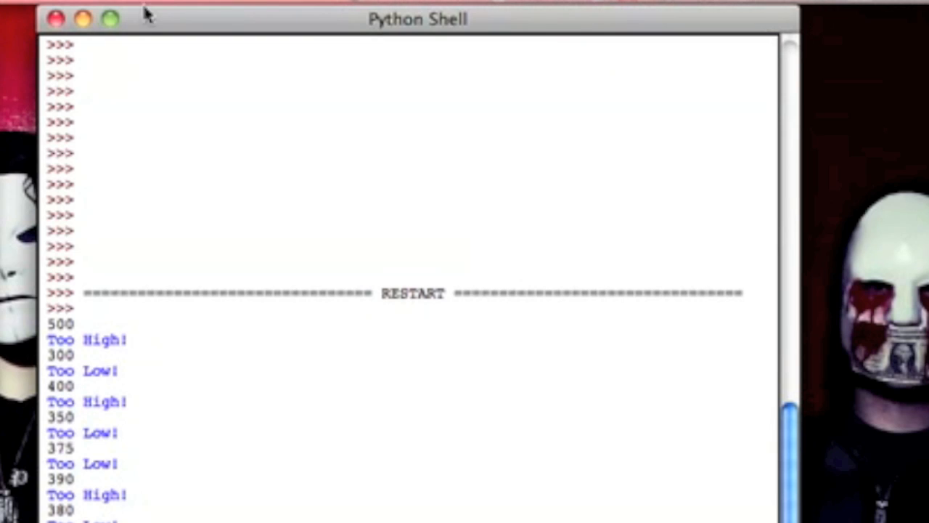